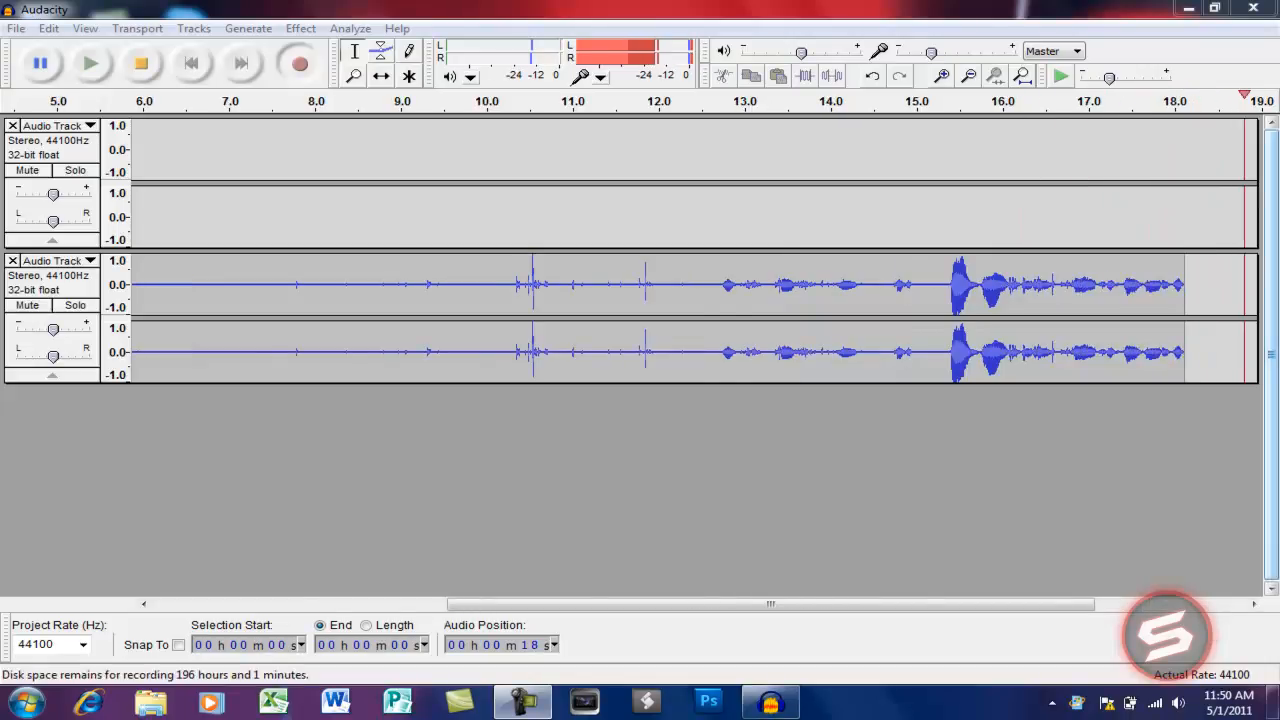
Minimize the Audacity window holding the 20-second voice recording to reveal the desktop
scroll("right", 3)
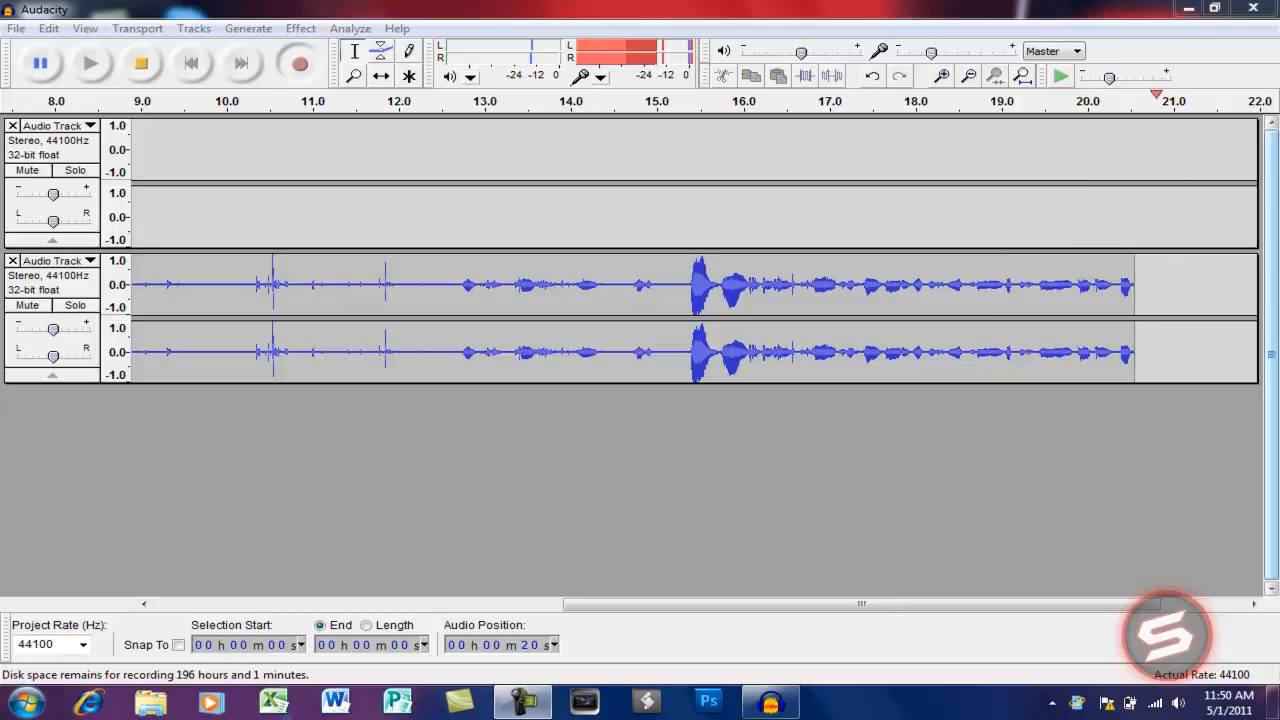
left_click(1214, 8)
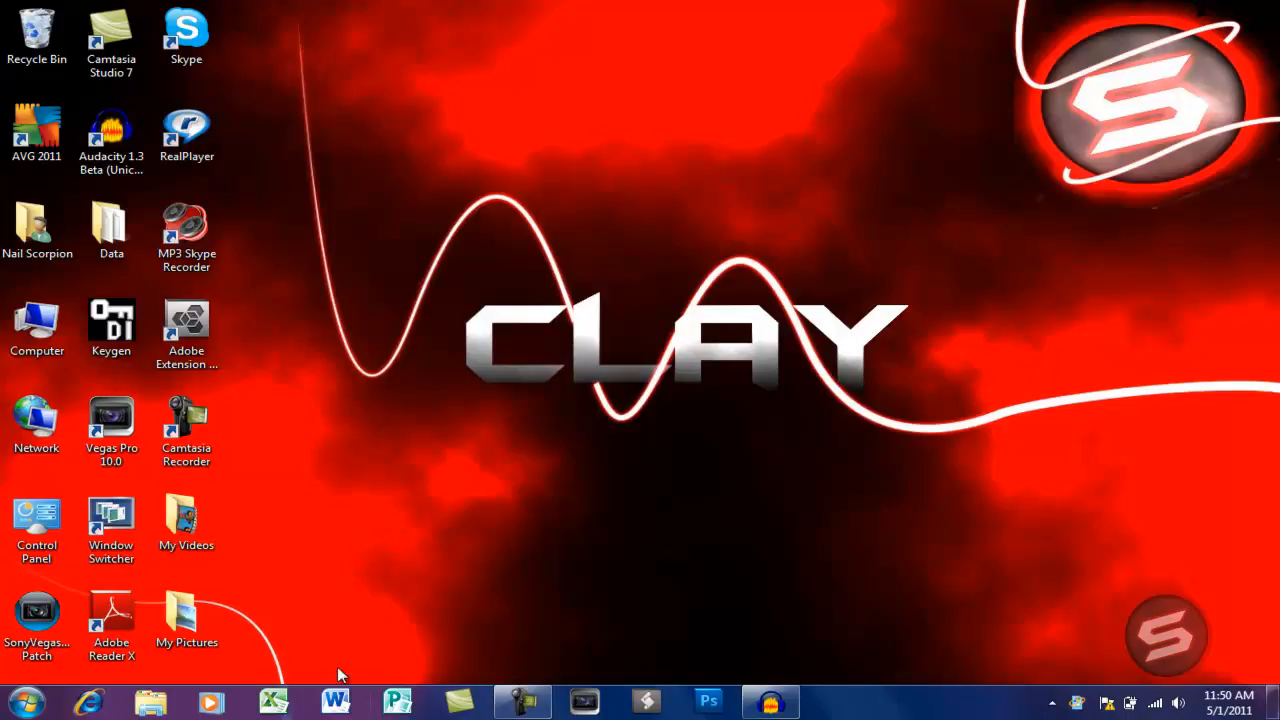
mouse_move(632, 657)
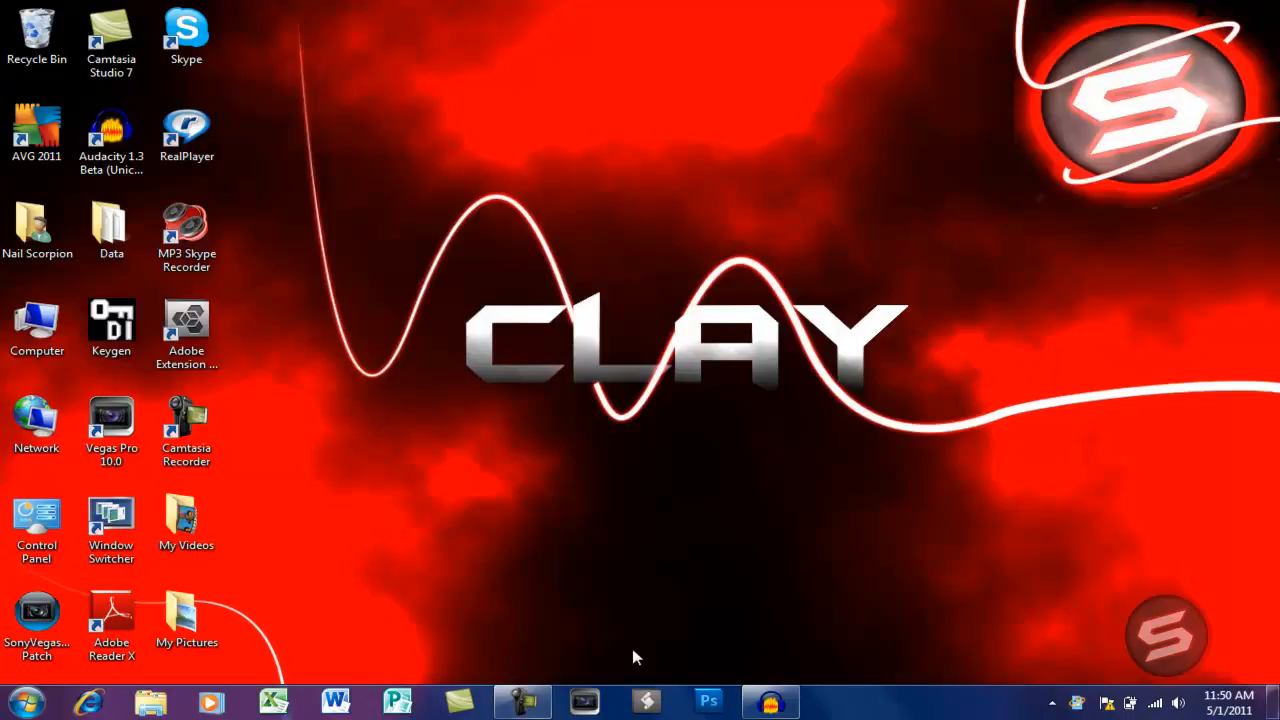
mouse_move(600, 617)
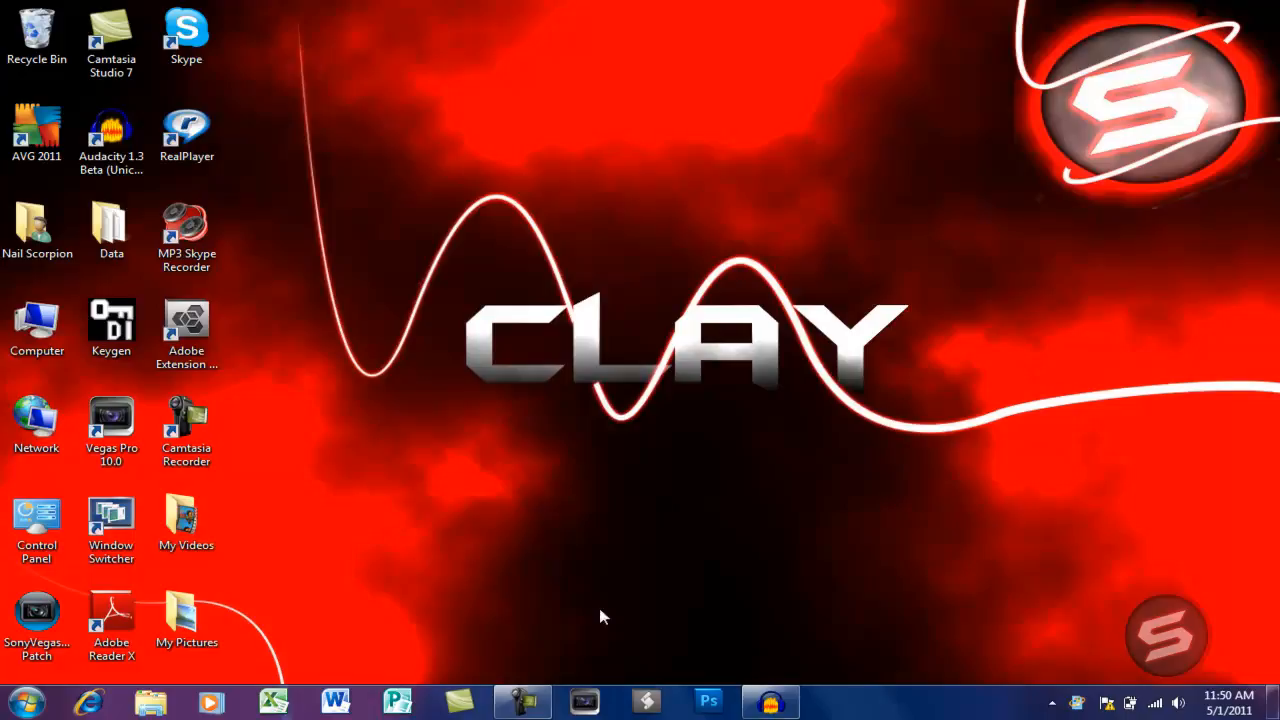
mouse_move(728, 290)
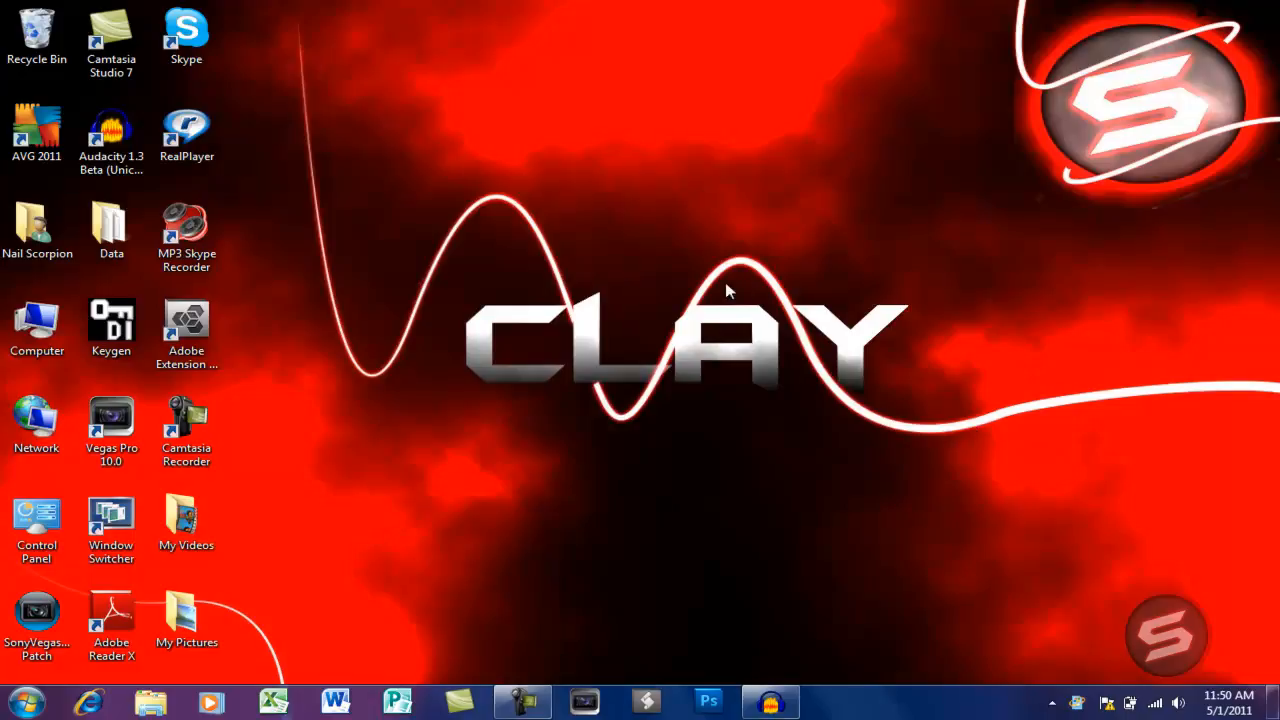
mouse_move(680, 343)
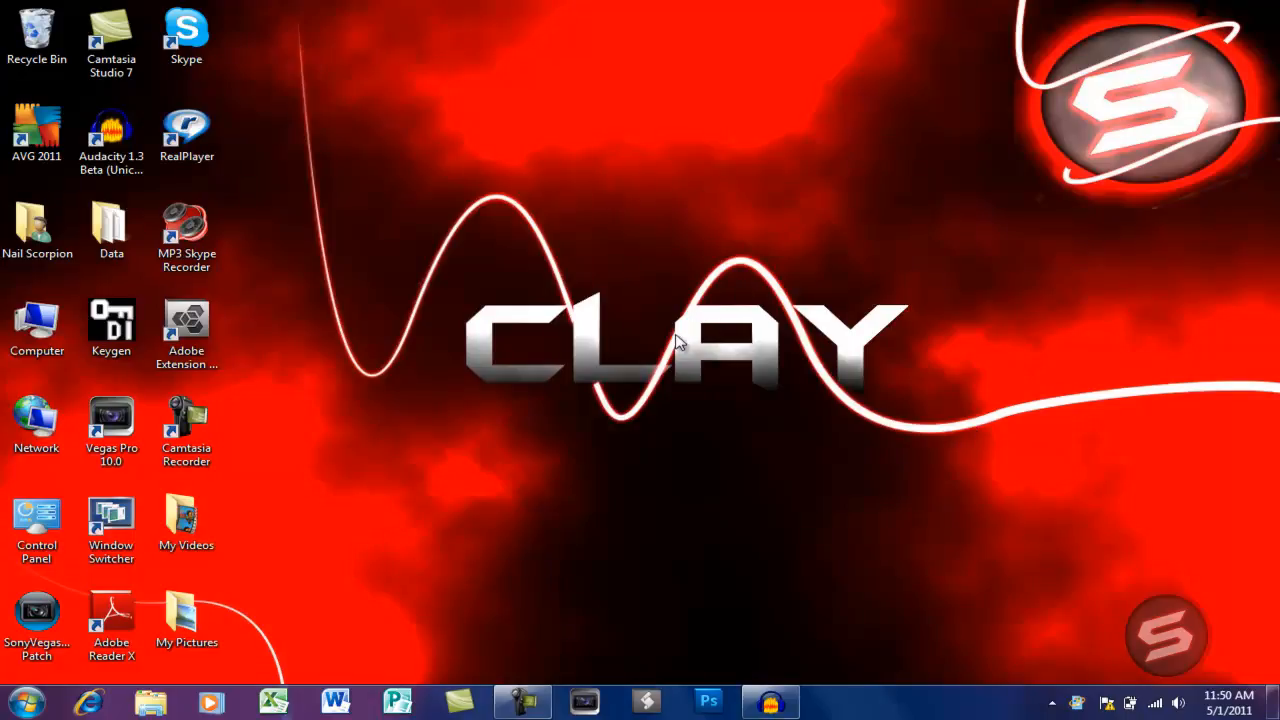
mouse_move(612, 400)
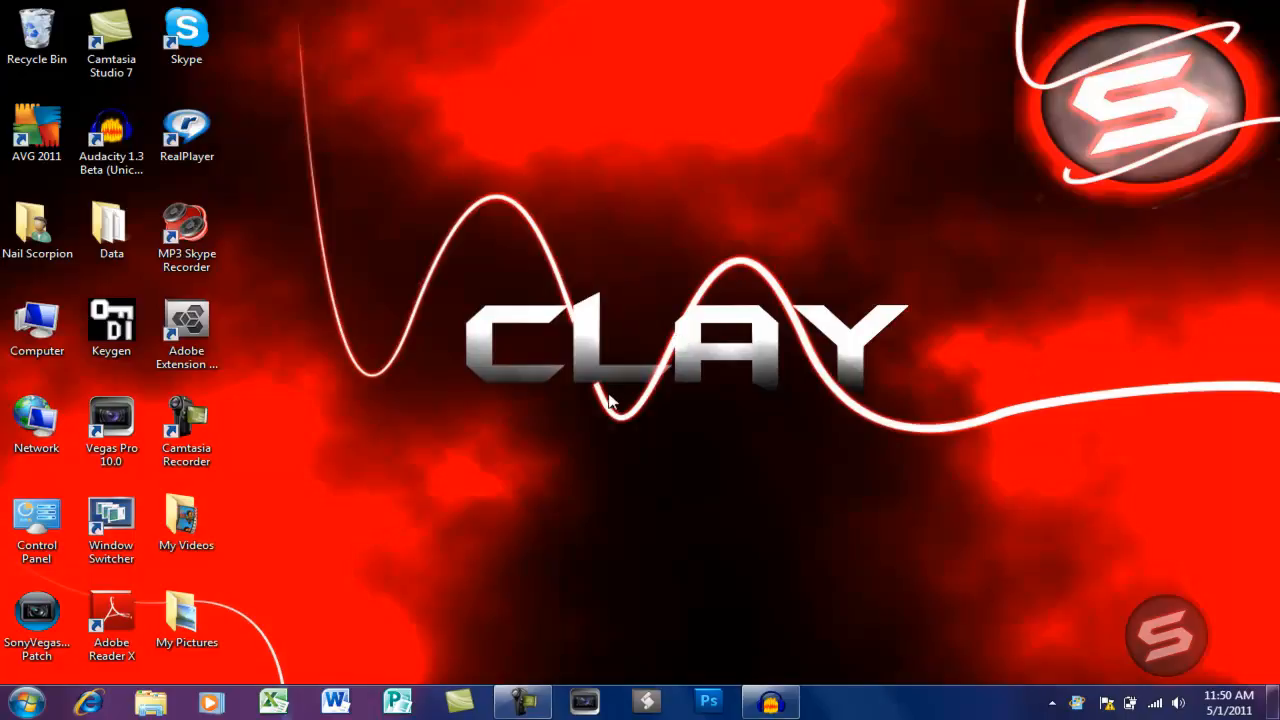
mouse_move(593, 447)
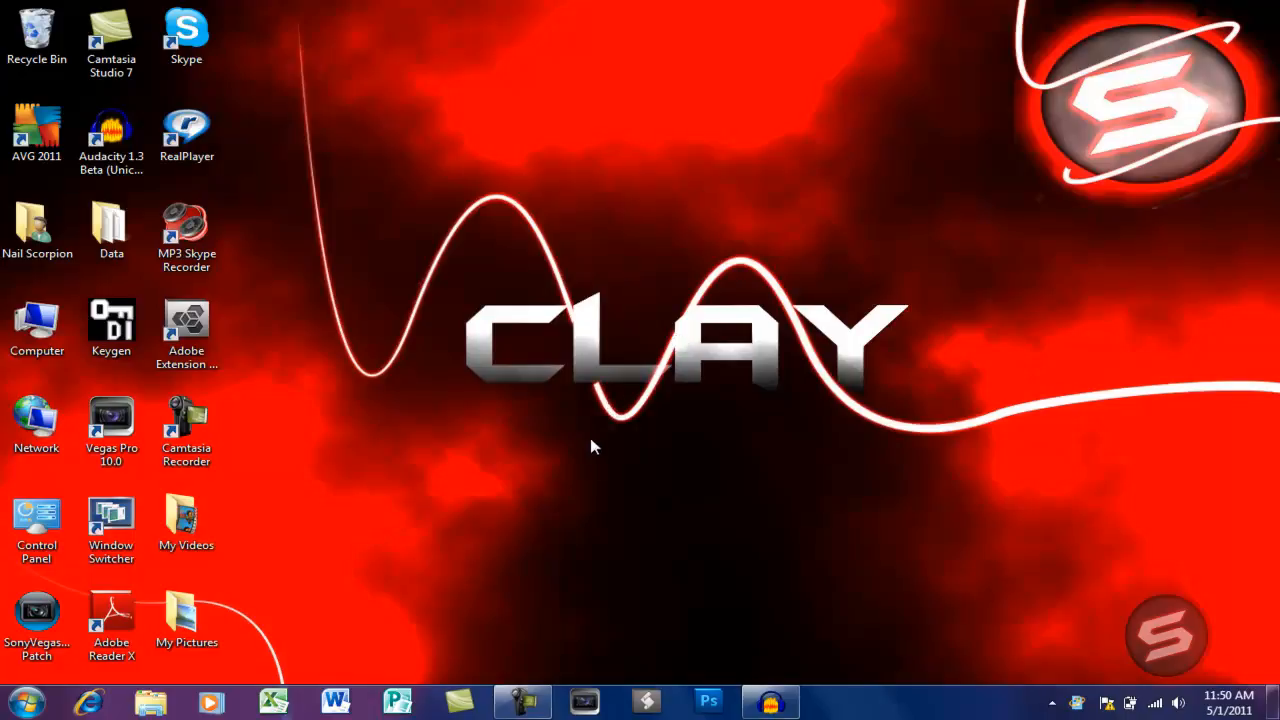
mouse_move(580, 372)
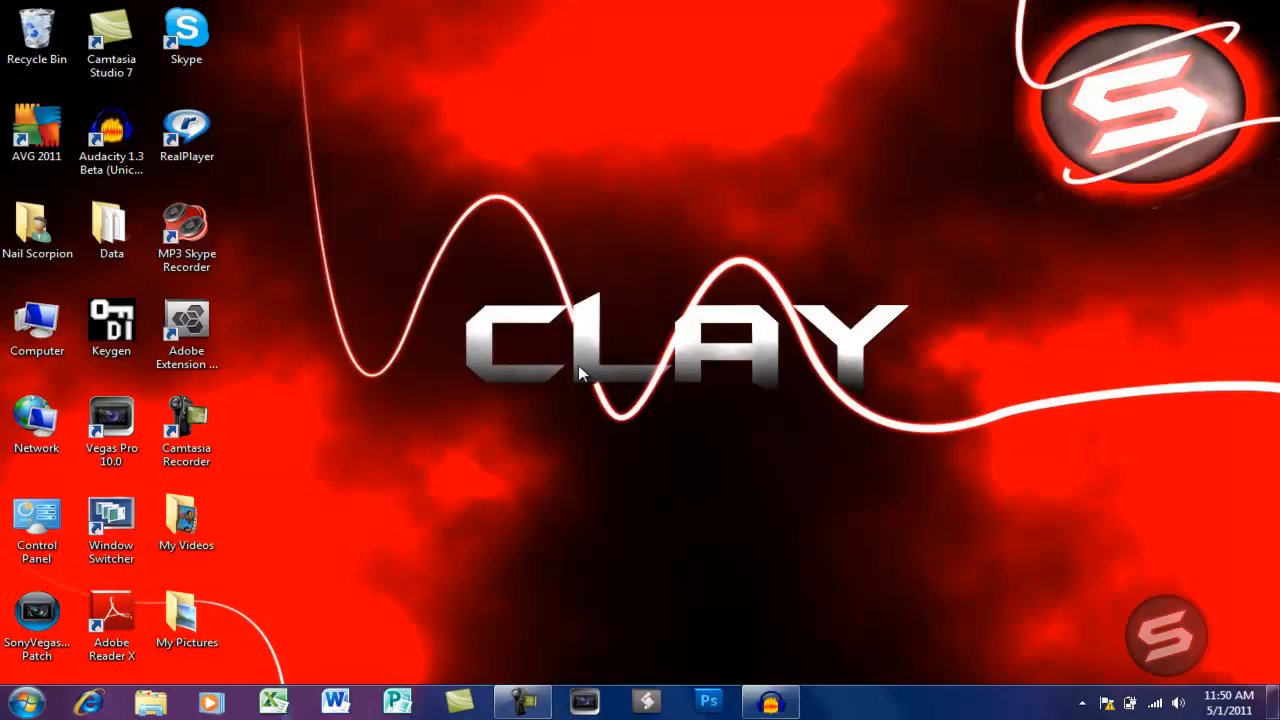
mouse_move(753, 196)
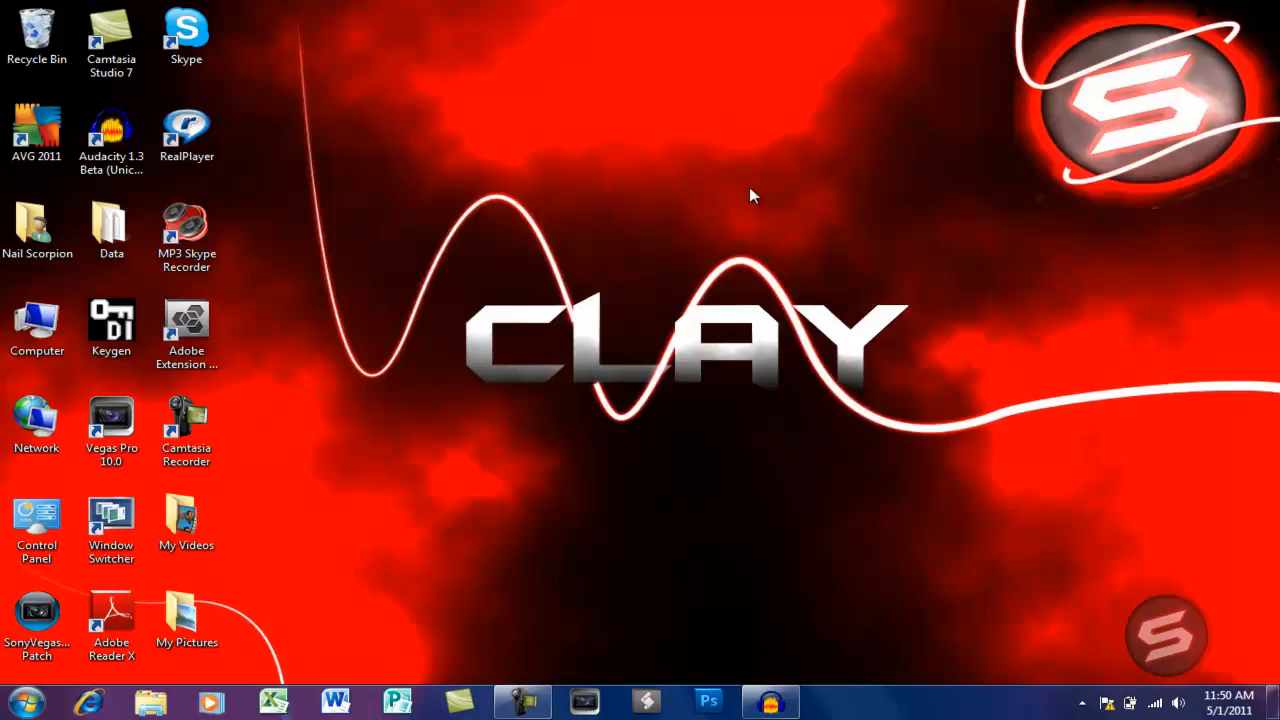
mouse_move(448, 310)
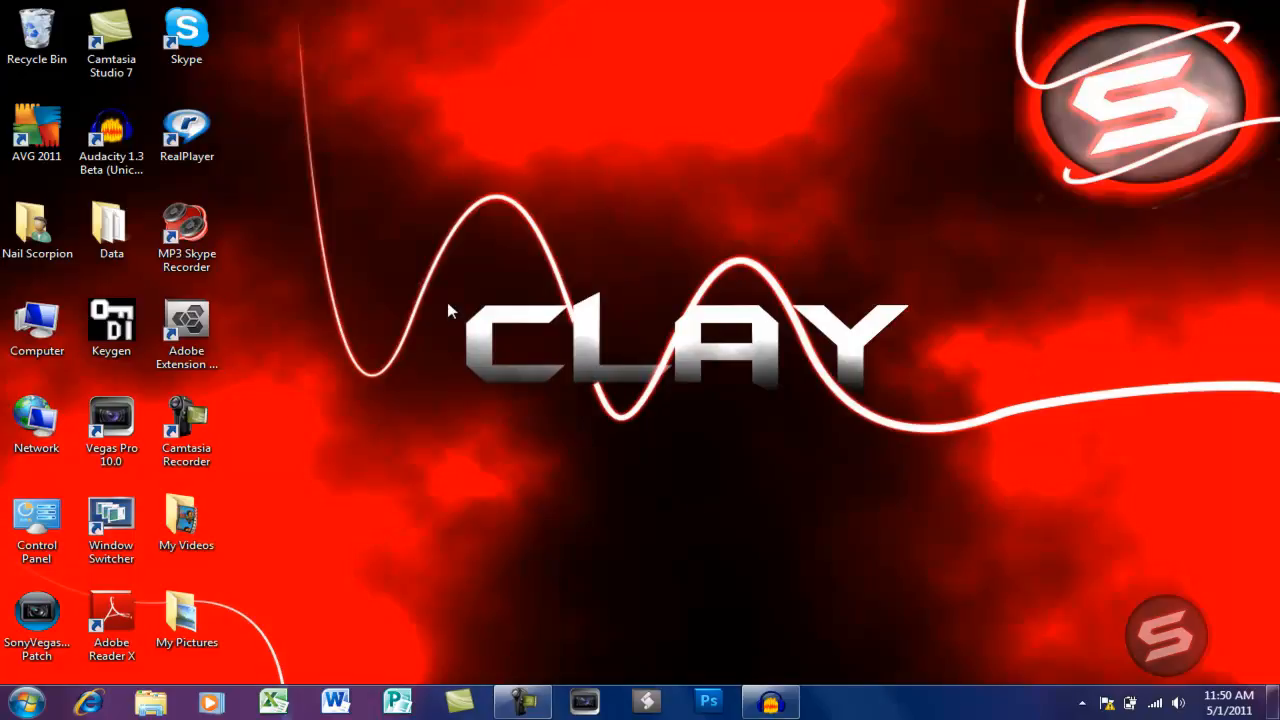
mouse_move(567, 213)
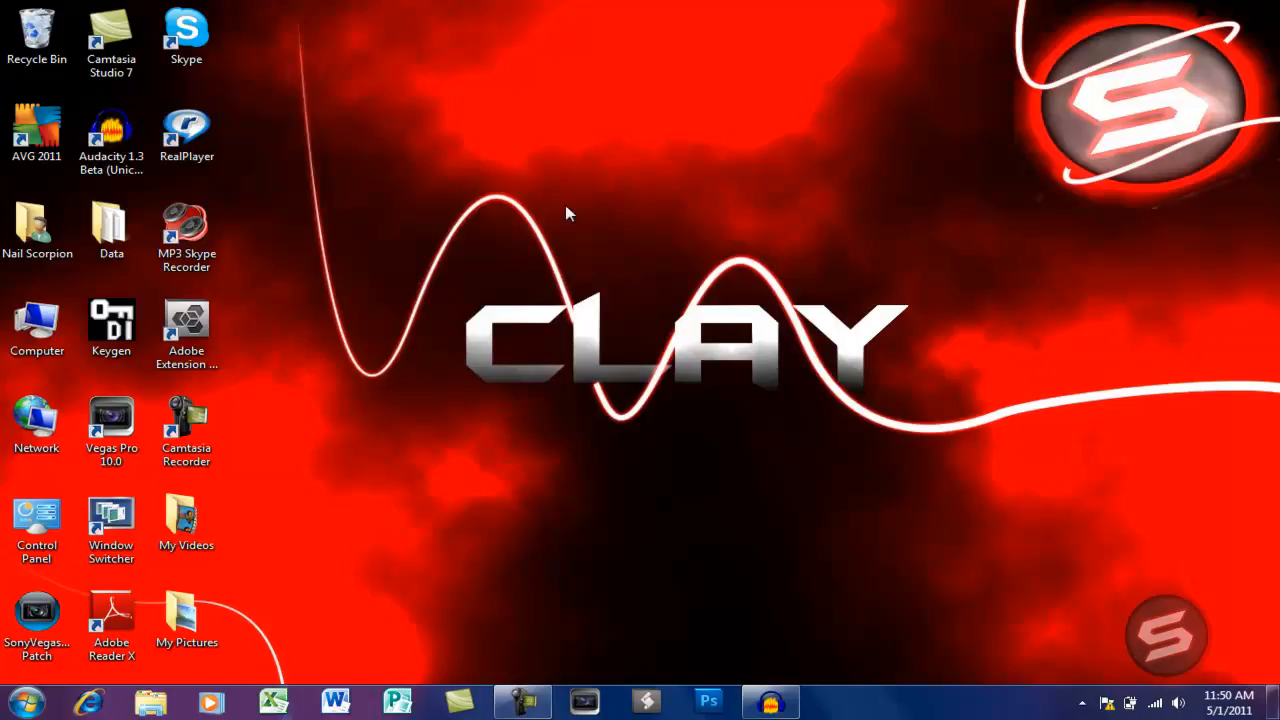
mouse_move(435, 235)
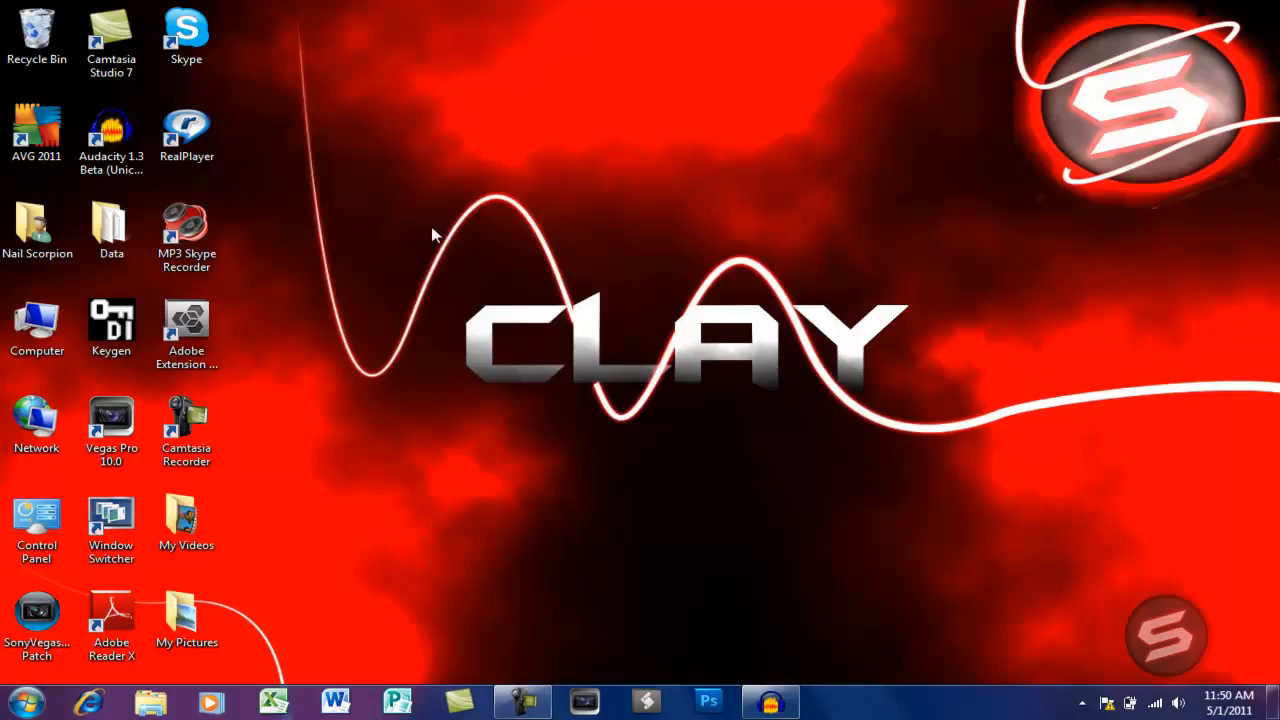
mouse_move(435, 68)
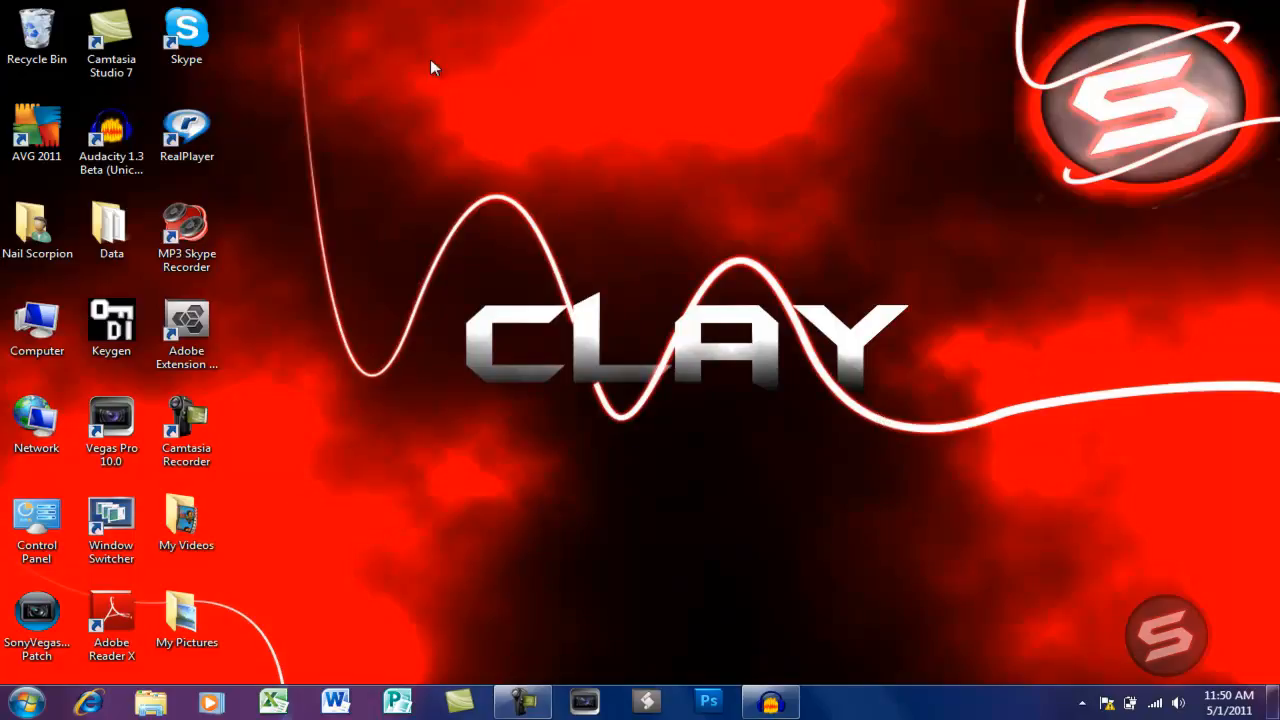
mouse_move(430, 363)
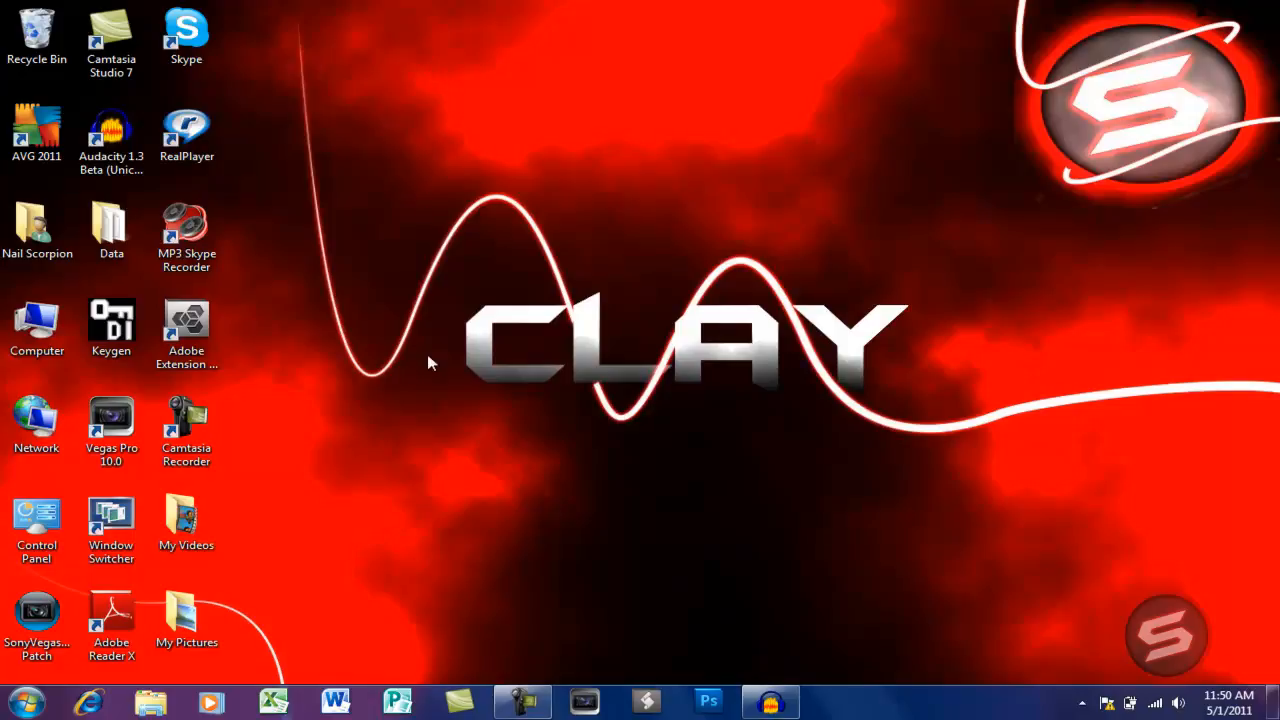
mouse_move(813, 206)
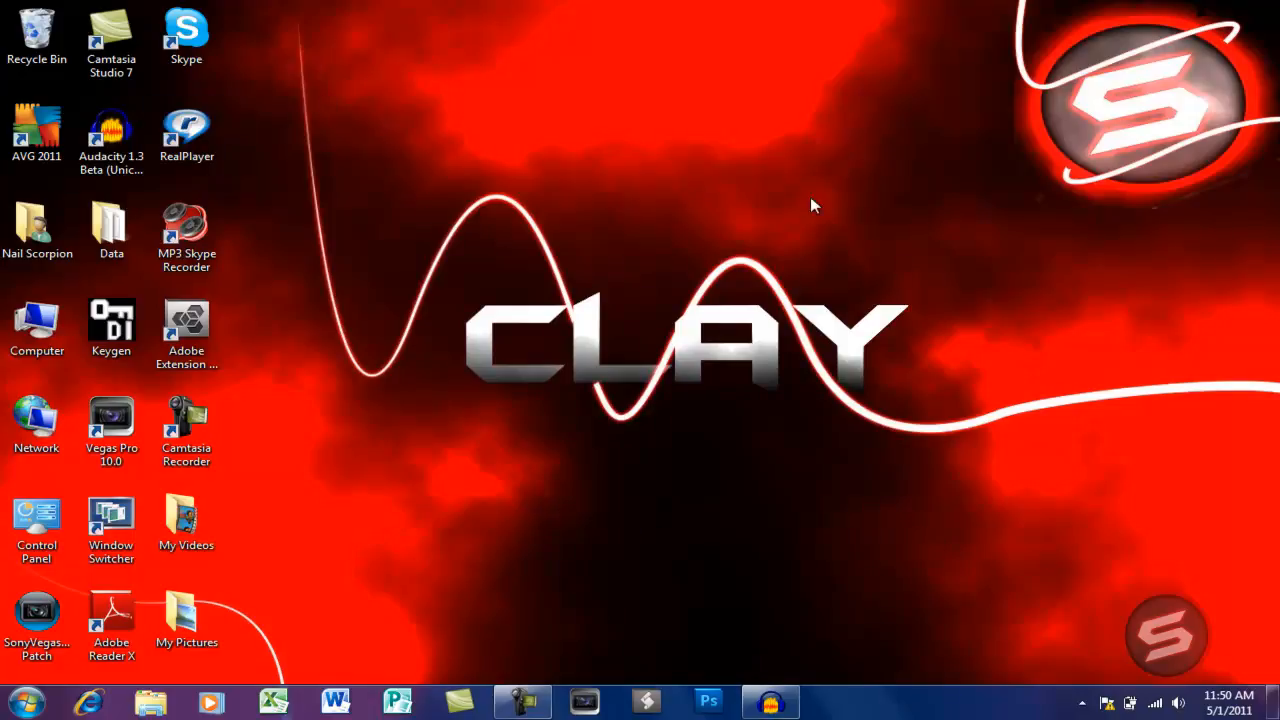
mouse_move(849, 334)
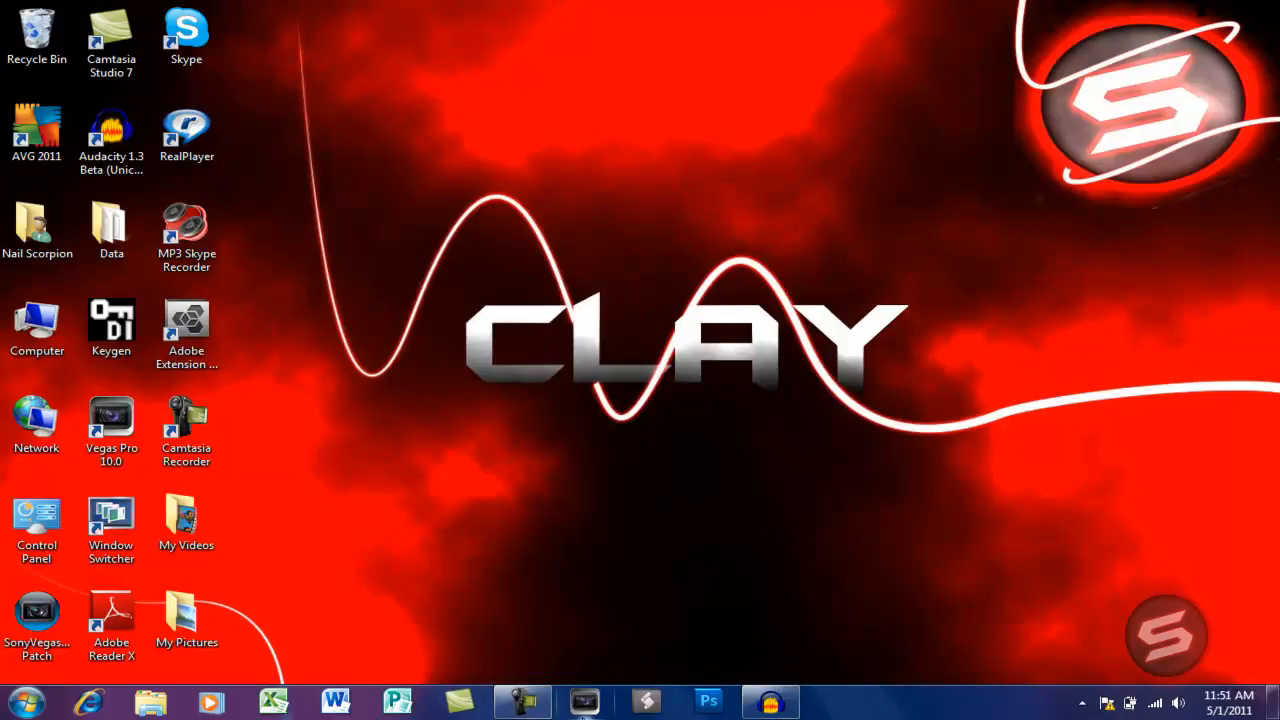
mouse_move(584, 700)
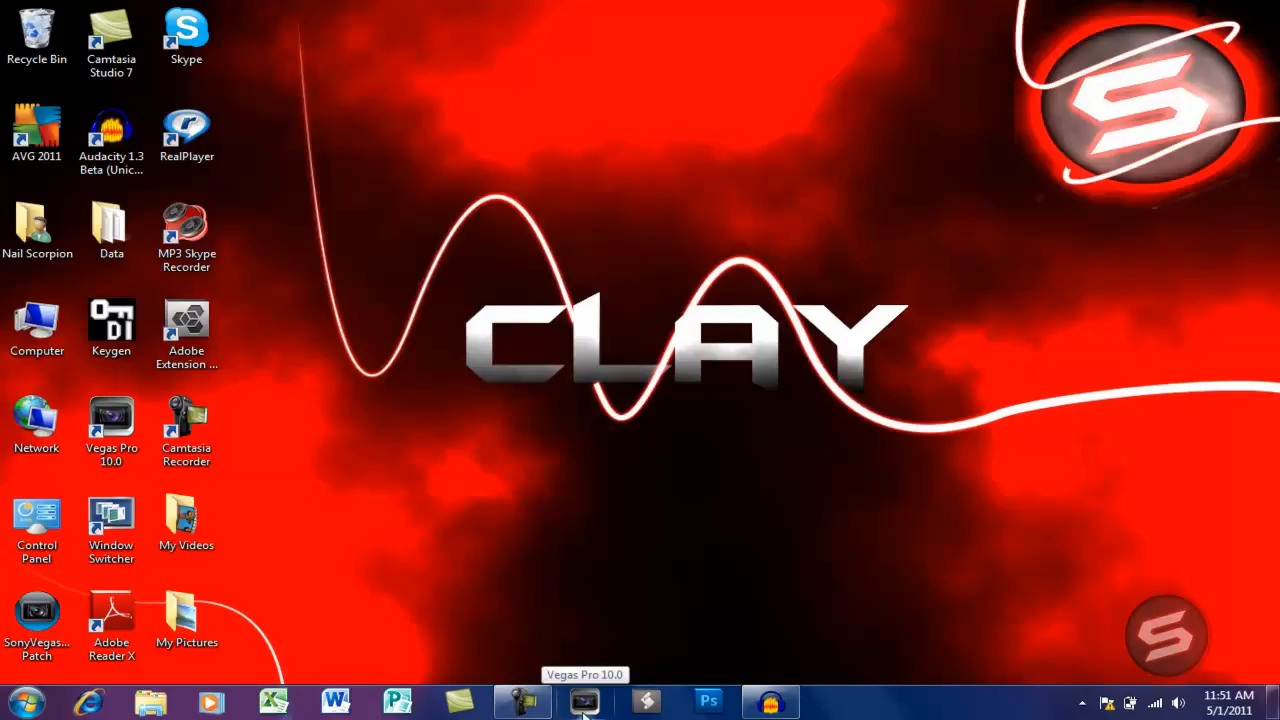
Launch Vegas Pro 10.0 and accept restoring the autosaved two-track gameplay project
left_click(584, 700)
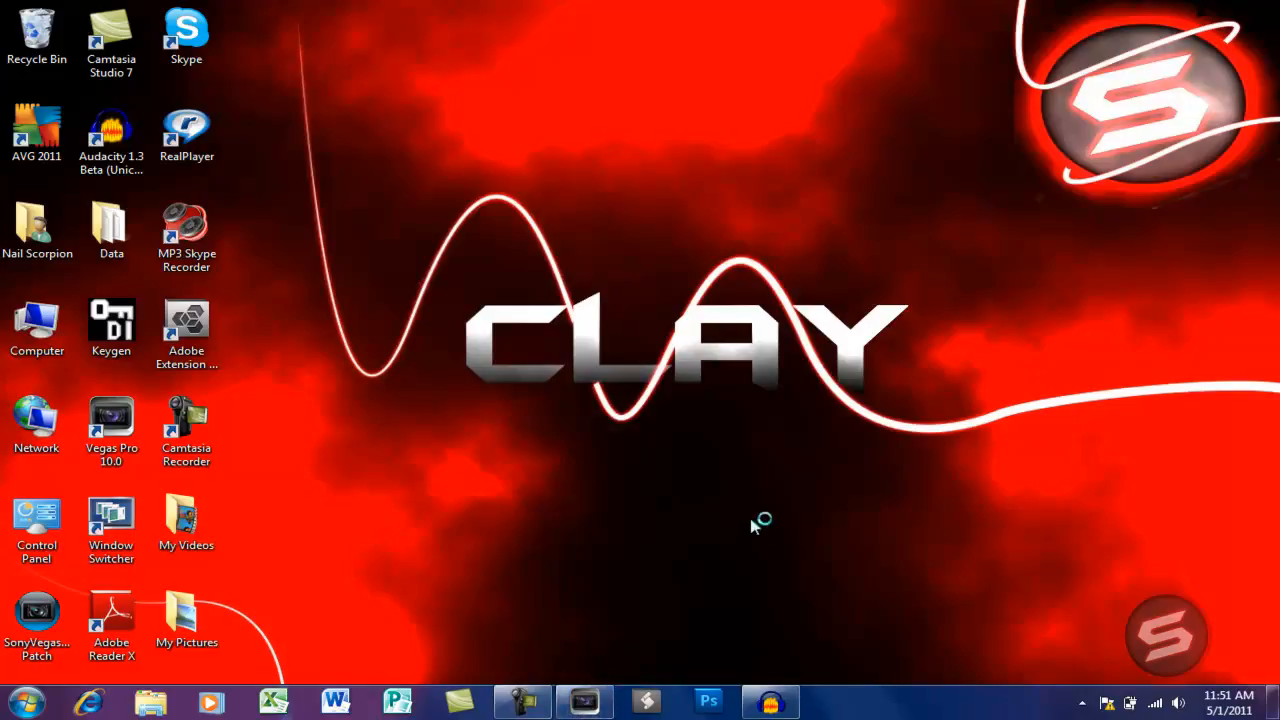
mouse_move(754, 527)
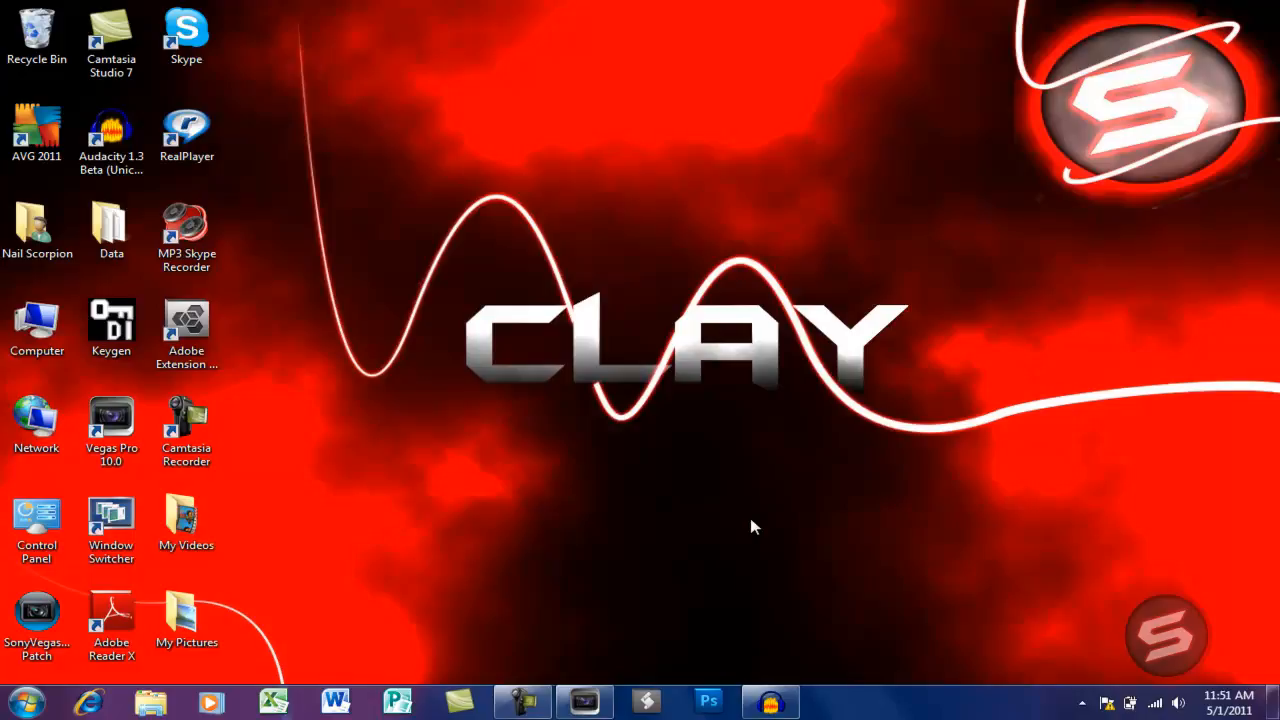
double_click(111, 420)
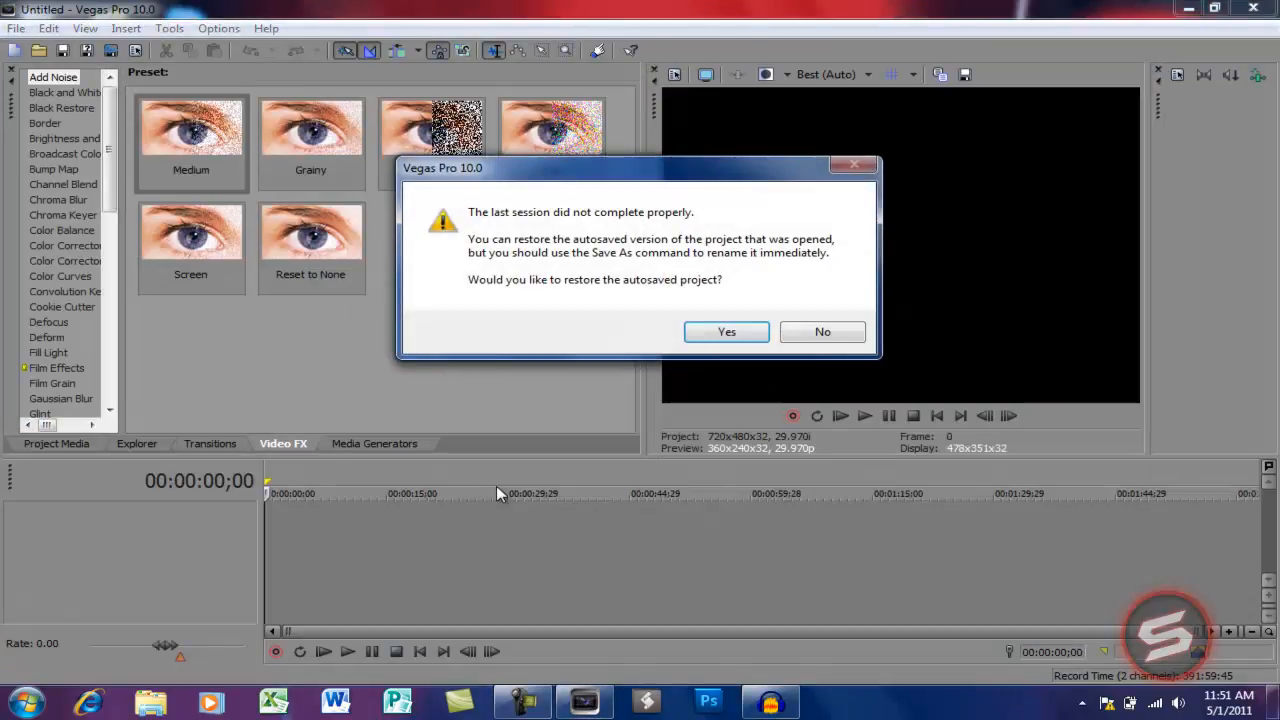
left_click(822, 331)
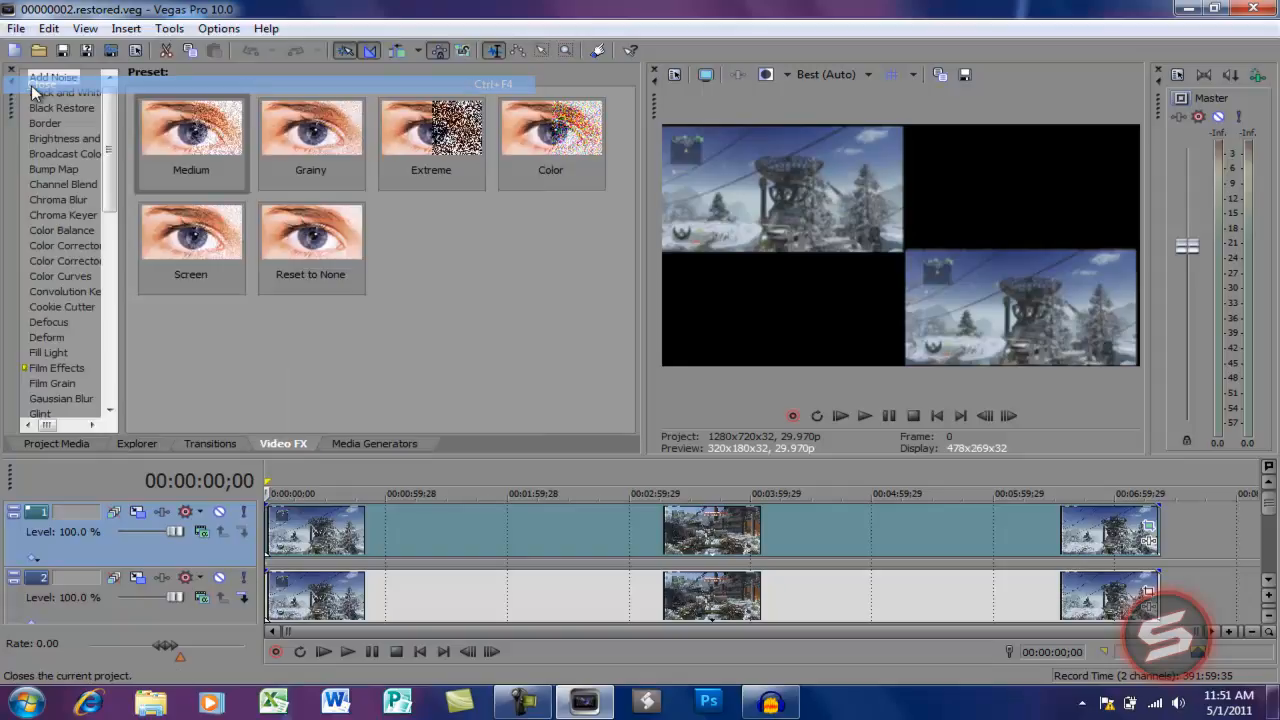
Close the restored project and browse Desktop > user folder > Downloads for the gameplay video
left_click(16, 27)
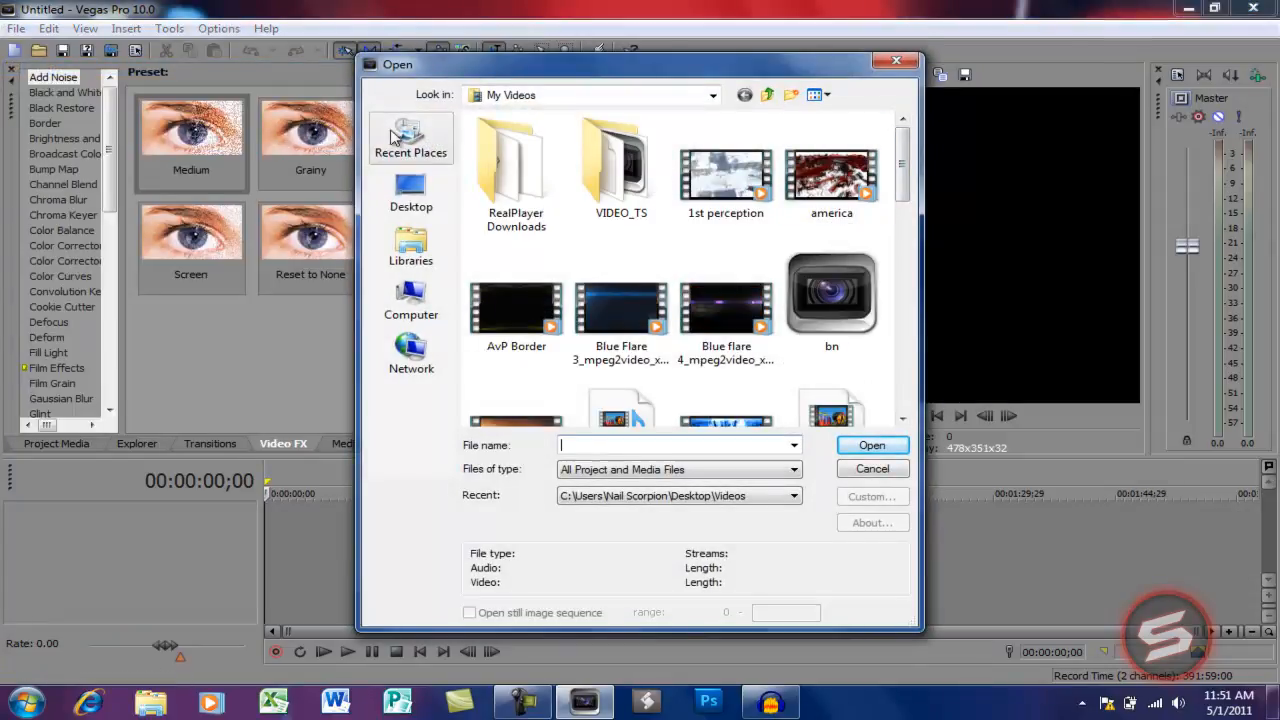
left_click(411, 192)
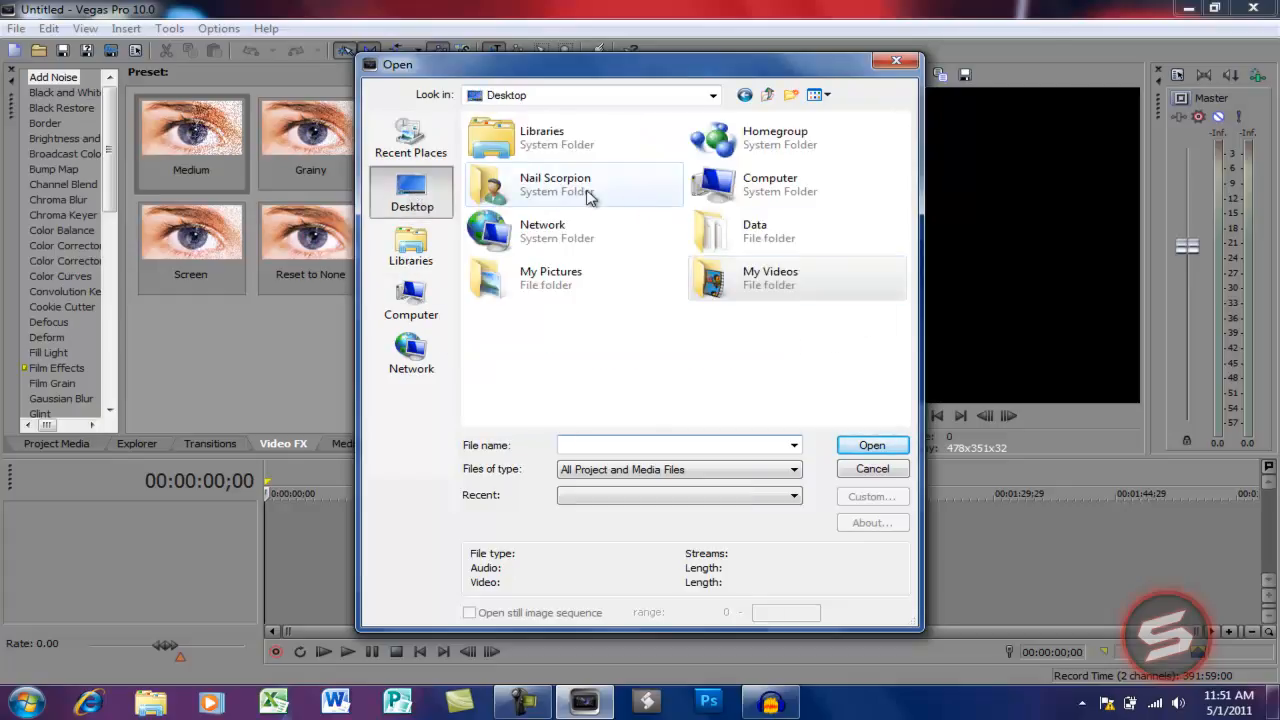
double_click(555, 184)
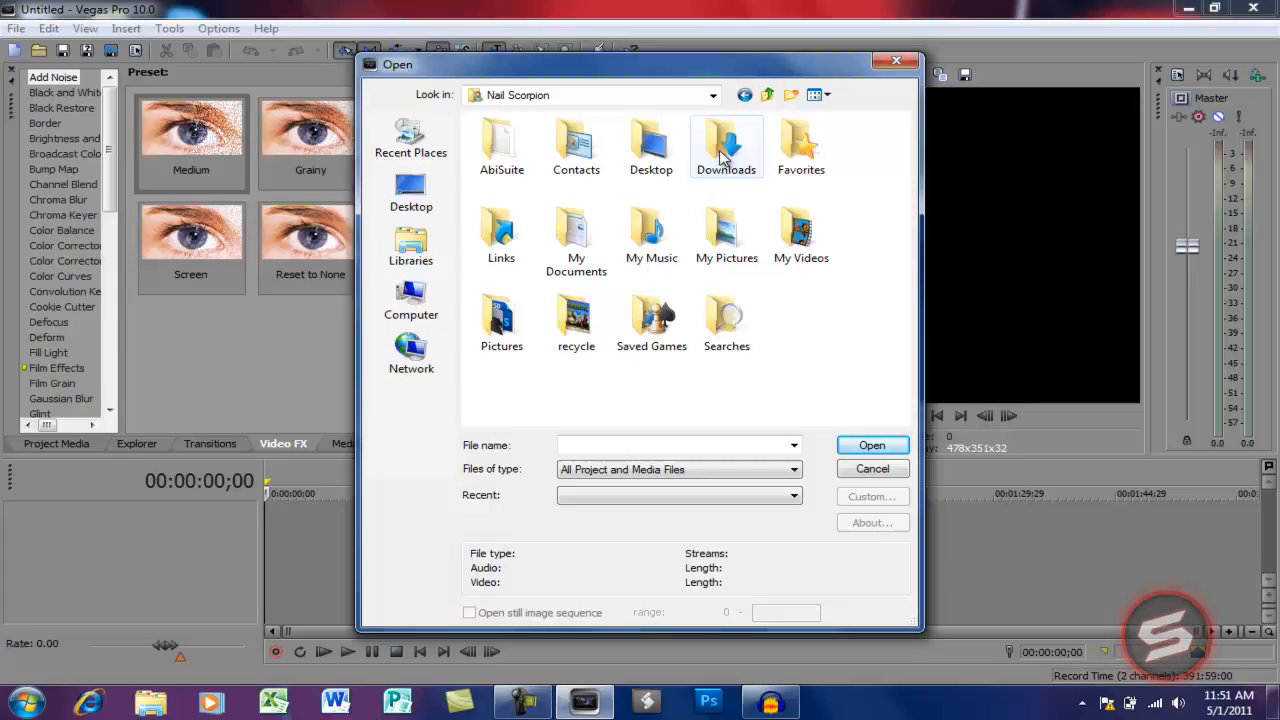
double_click(726, 145)
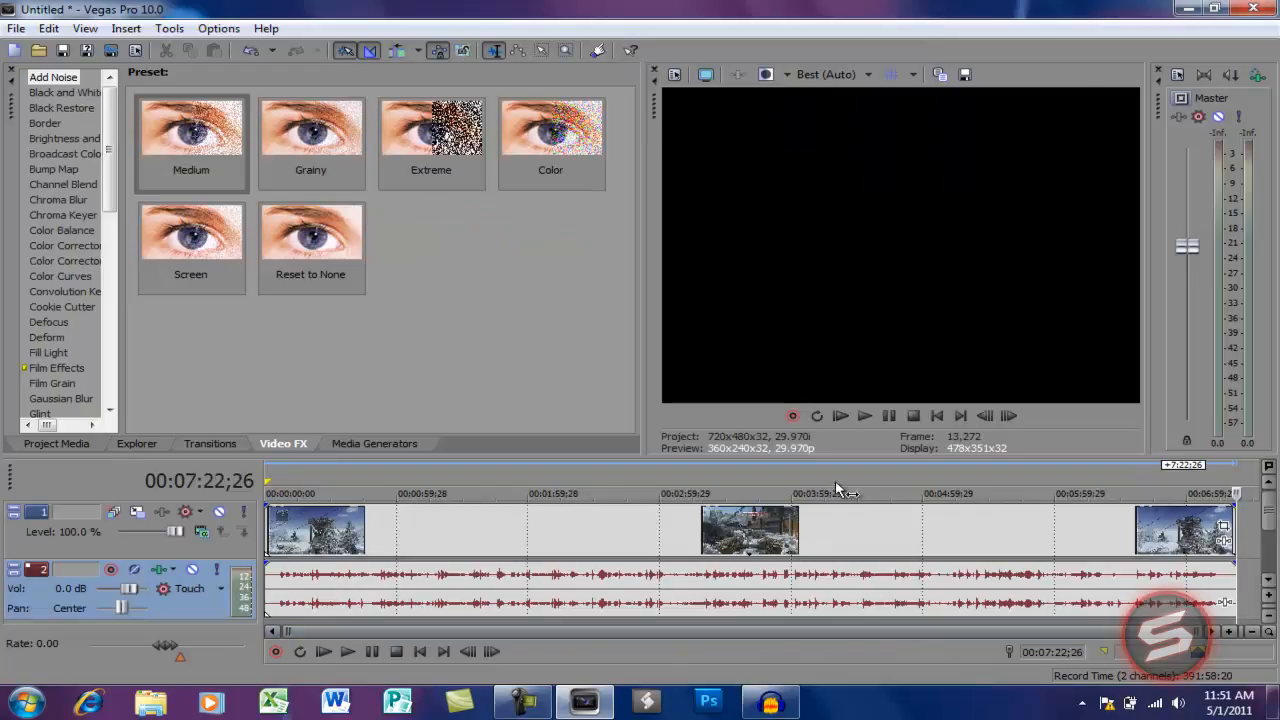
Preview mid-clip, then apply the HDV 720-30p template (1280x720, 29.970 fps)
left_click(700, 493)
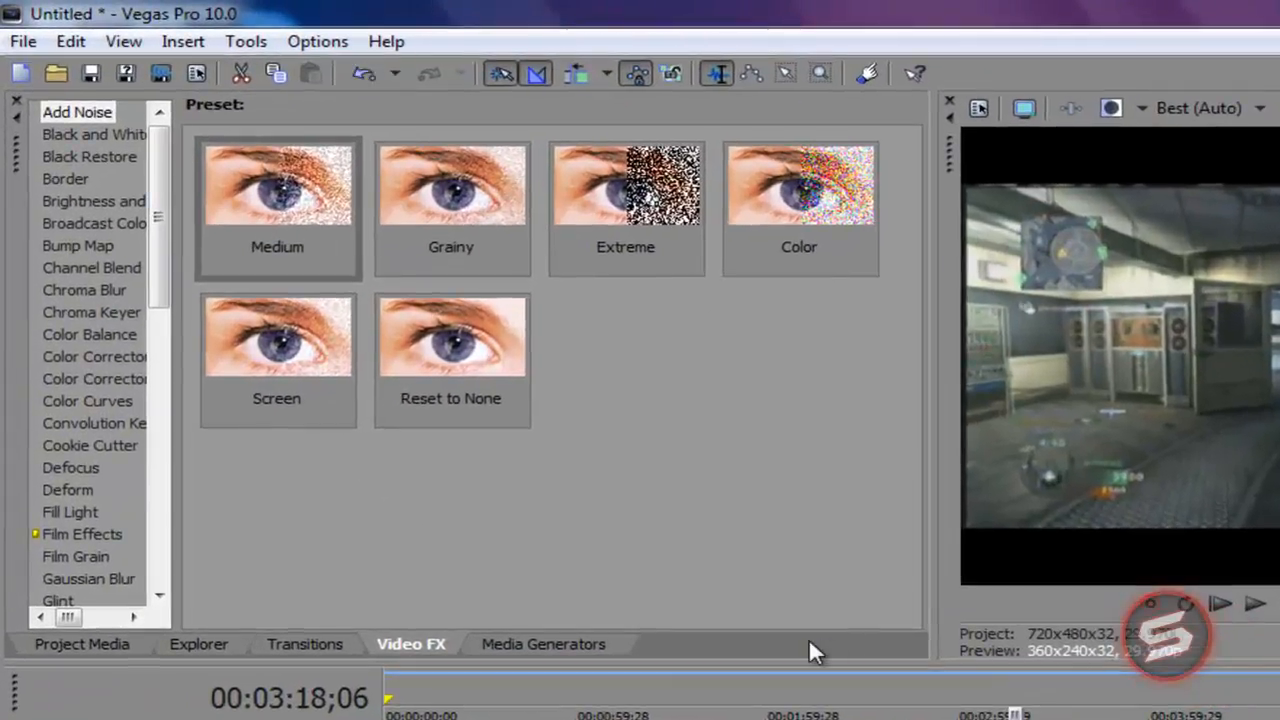
mouse_move(124, 41)
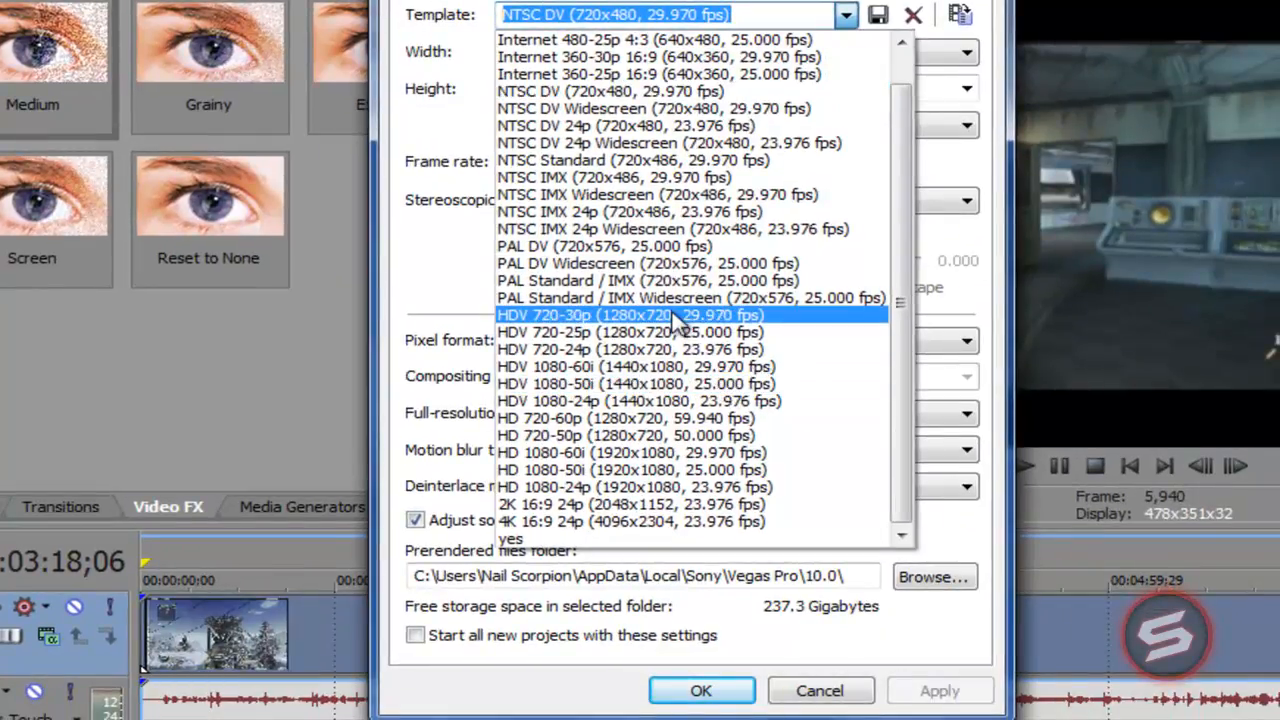
left_click(630, 314)
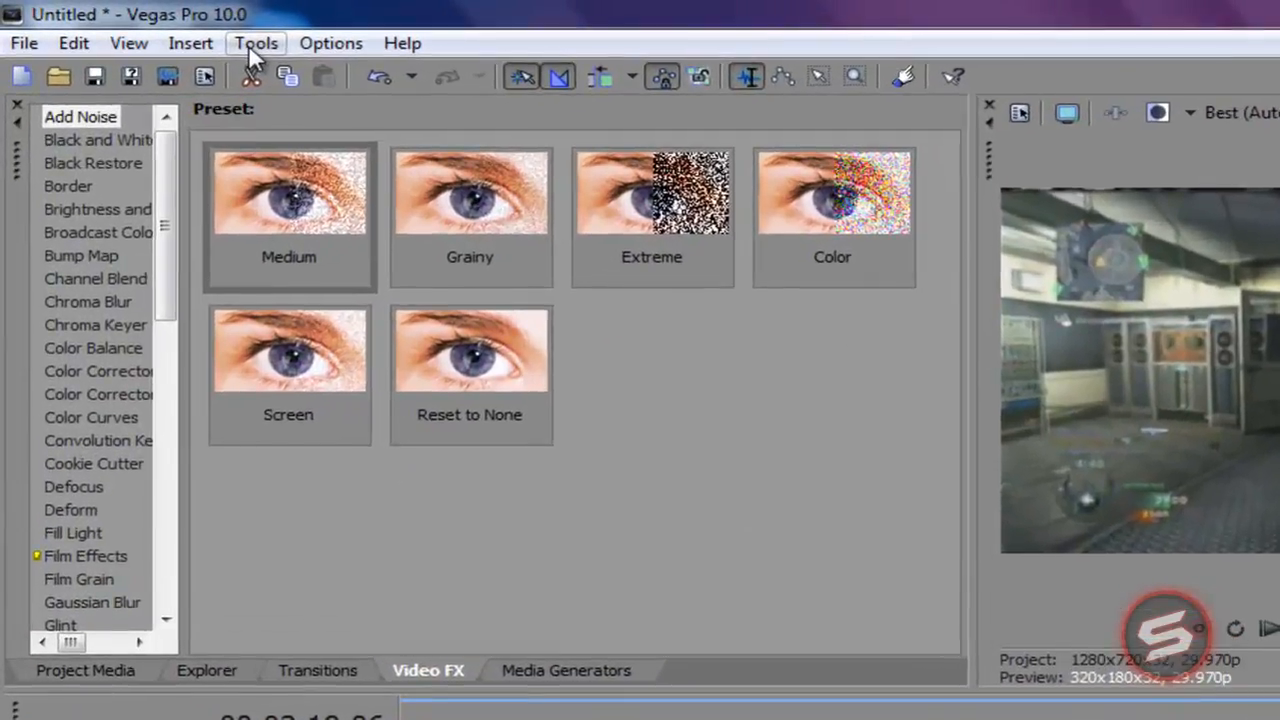
Open Track Motion for track 1, shrink the picture, then tilt and re-level it
left_click(256, 43)
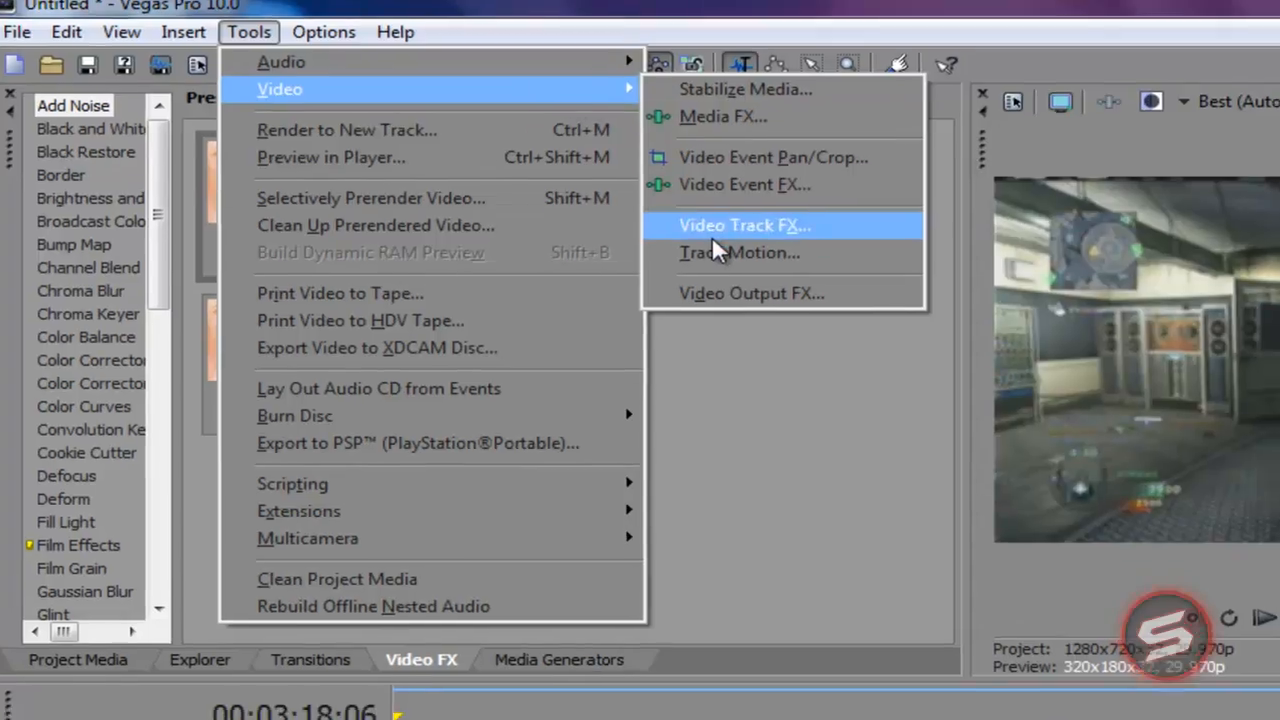
left_click(739, 252)
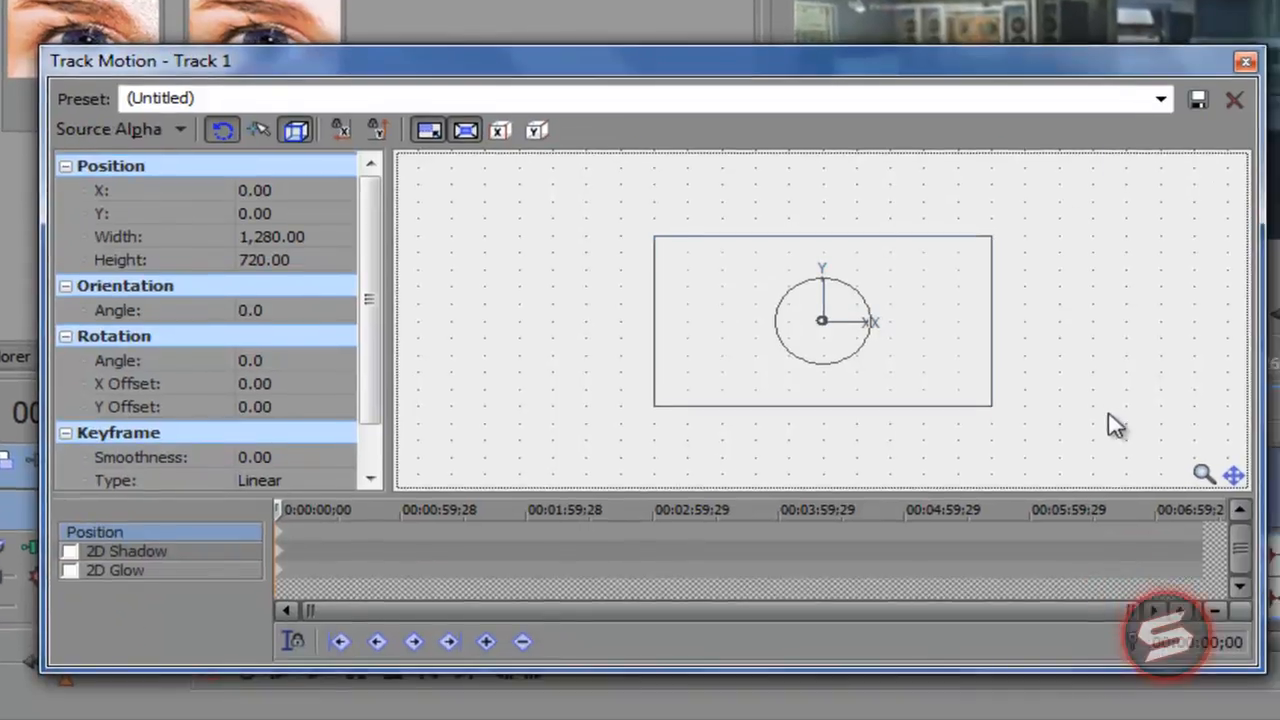
left_click_drag(988, 408, 960, 390)
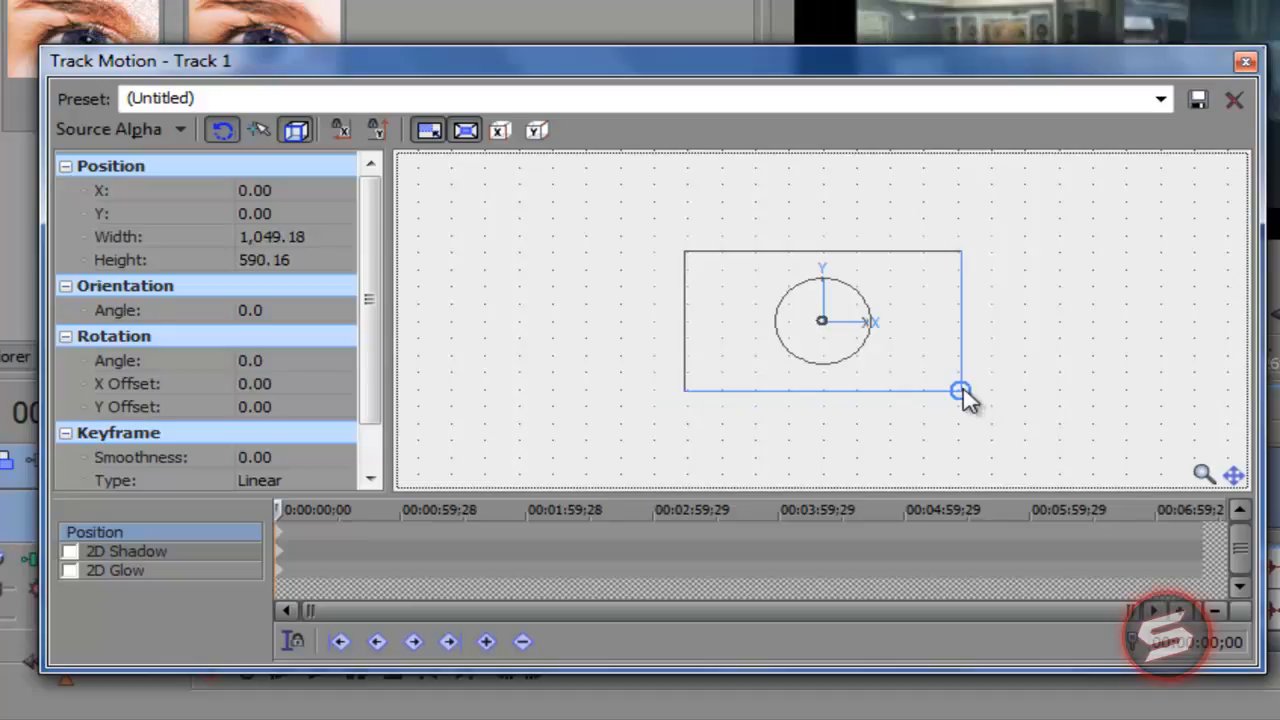
left_click_drag(960, 390, 918, 368)
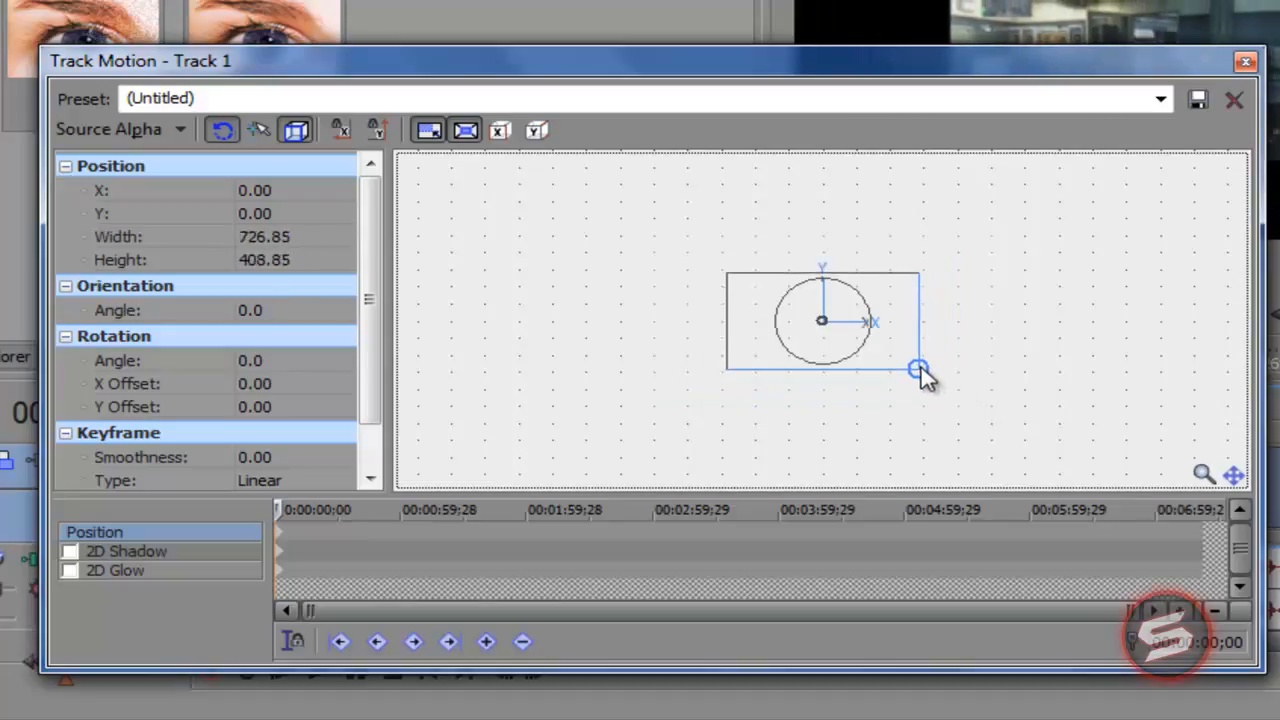
left_click_drag(918, 368, 855, 340)
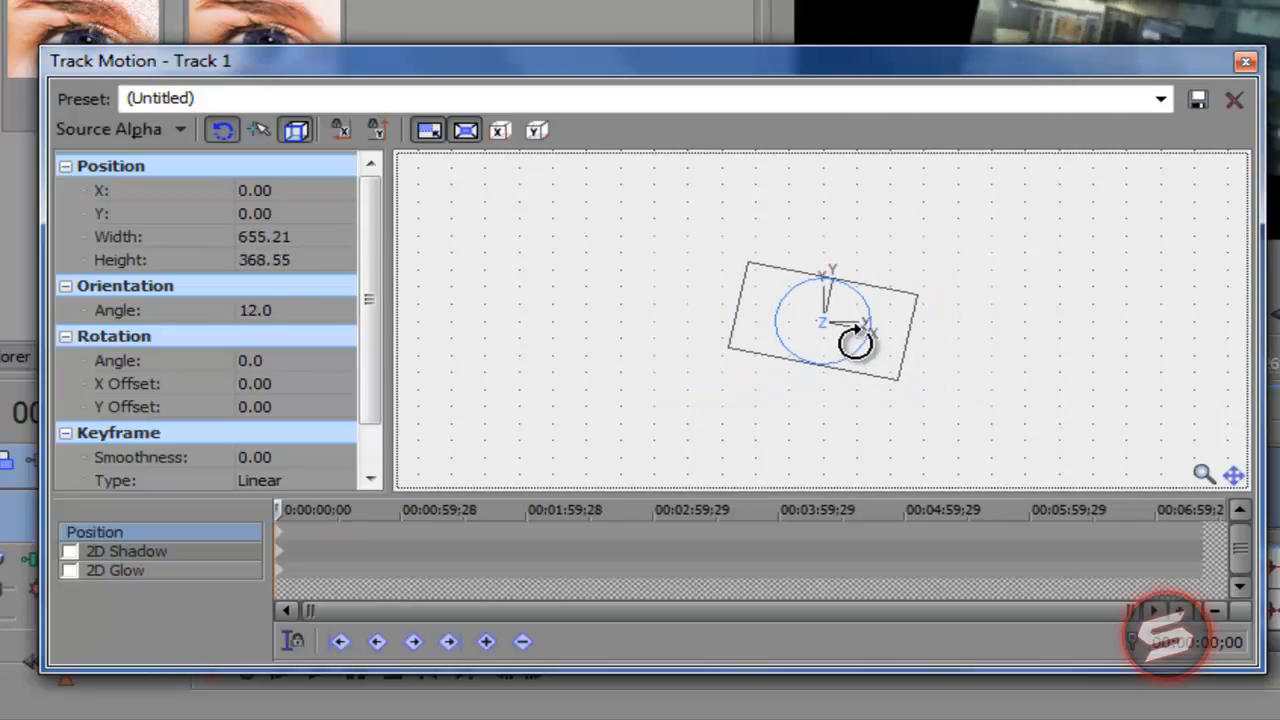
left_click_drag(855, 341, 873, 338)
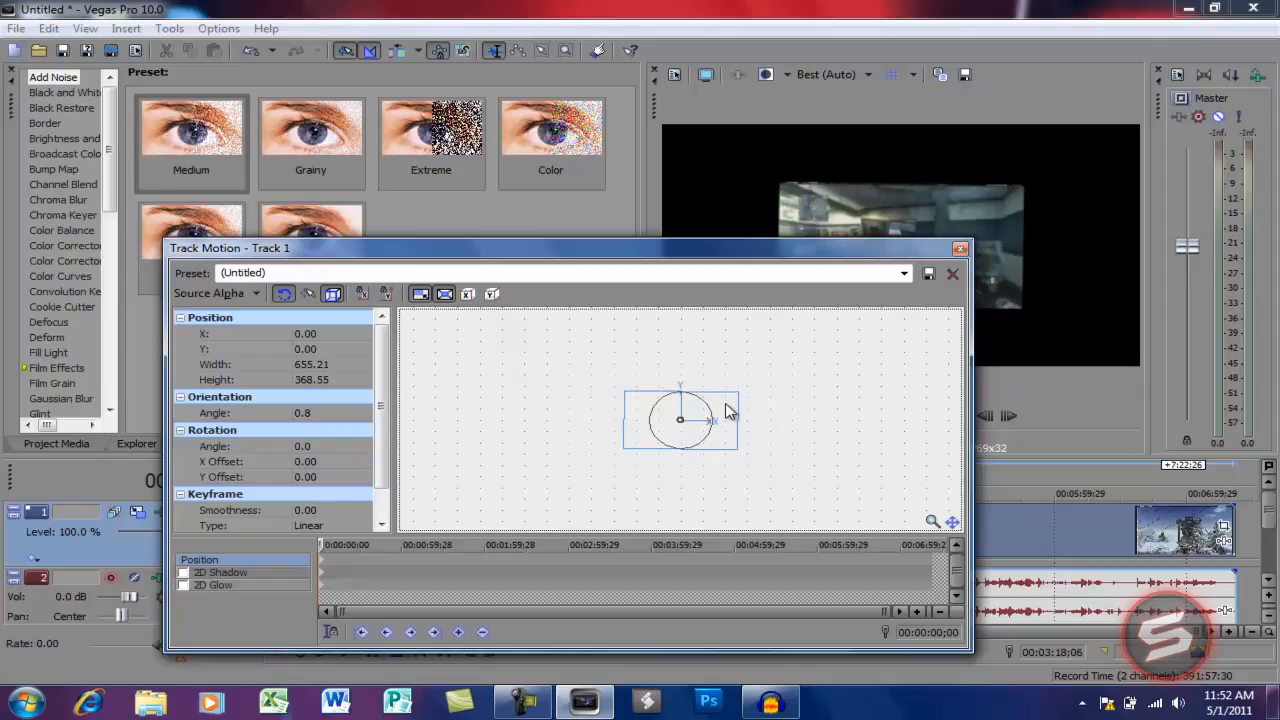
Move the shrunken picture snugly into the upper-left corner and close Track Motion
left_click_drag(700, 420, 680, 420)
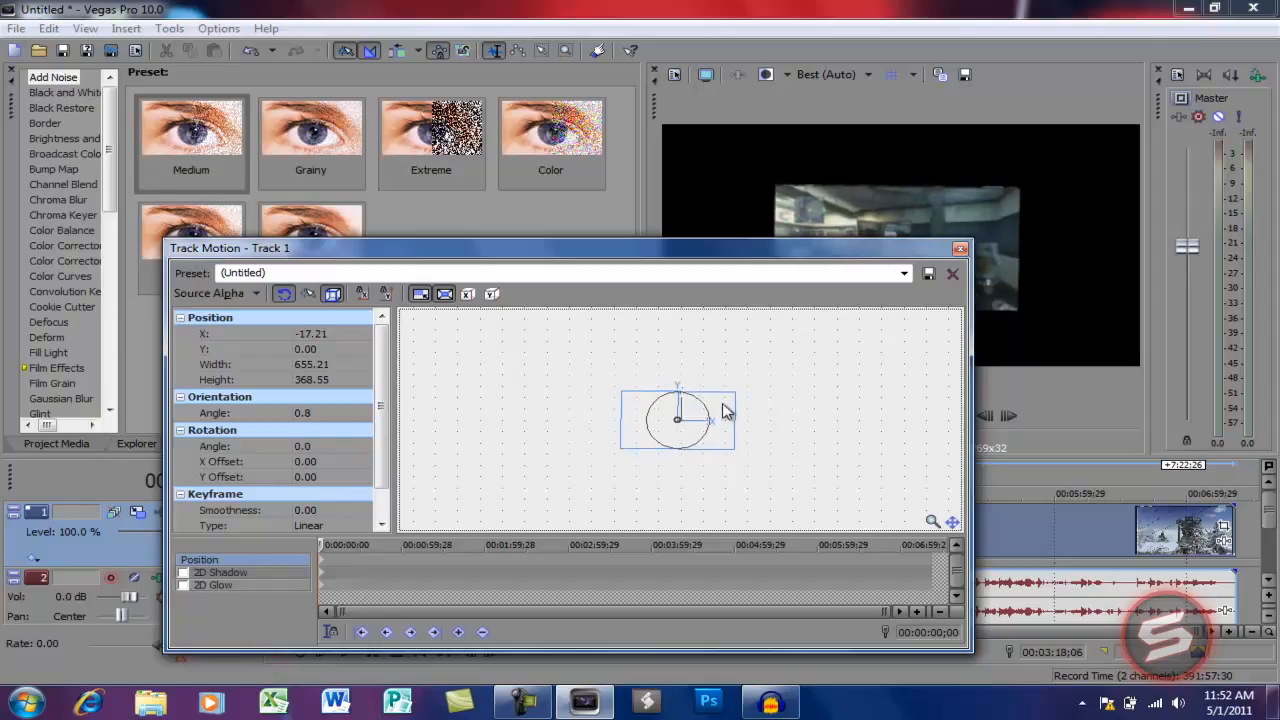
left_click_drag(678, 418, 674, 453)
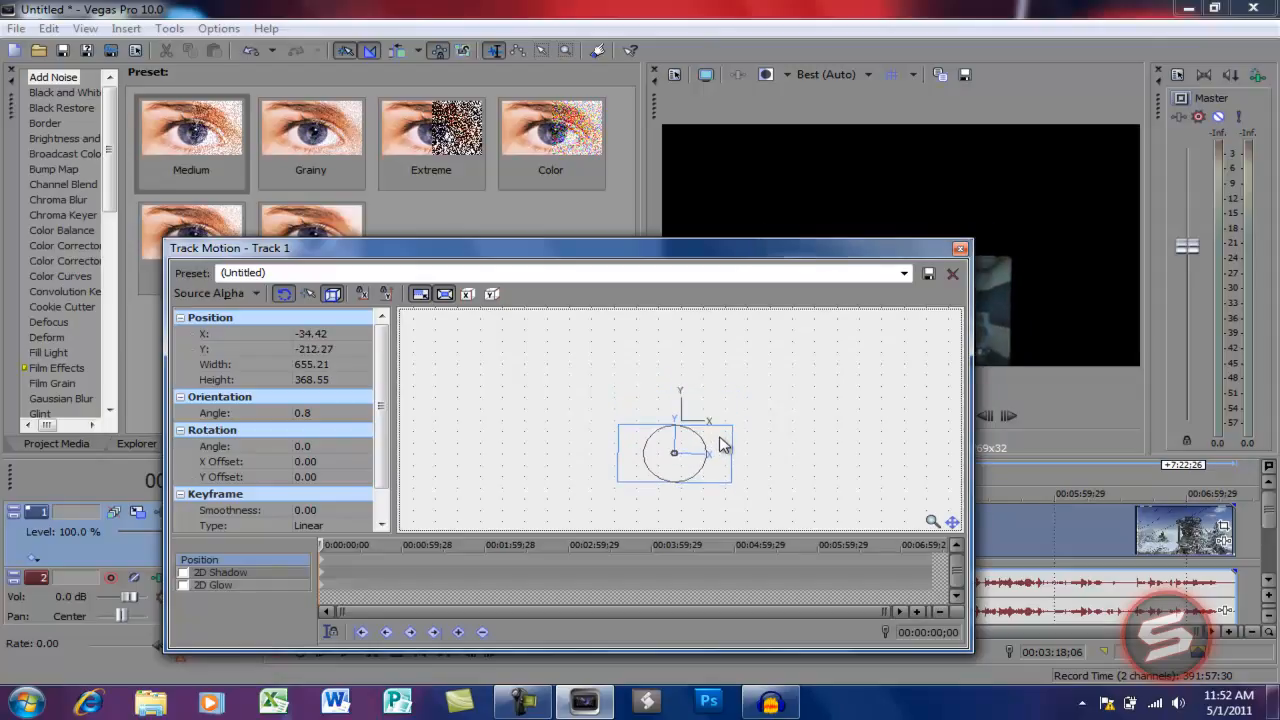
left_click_drag(674, 452, 632, 399)
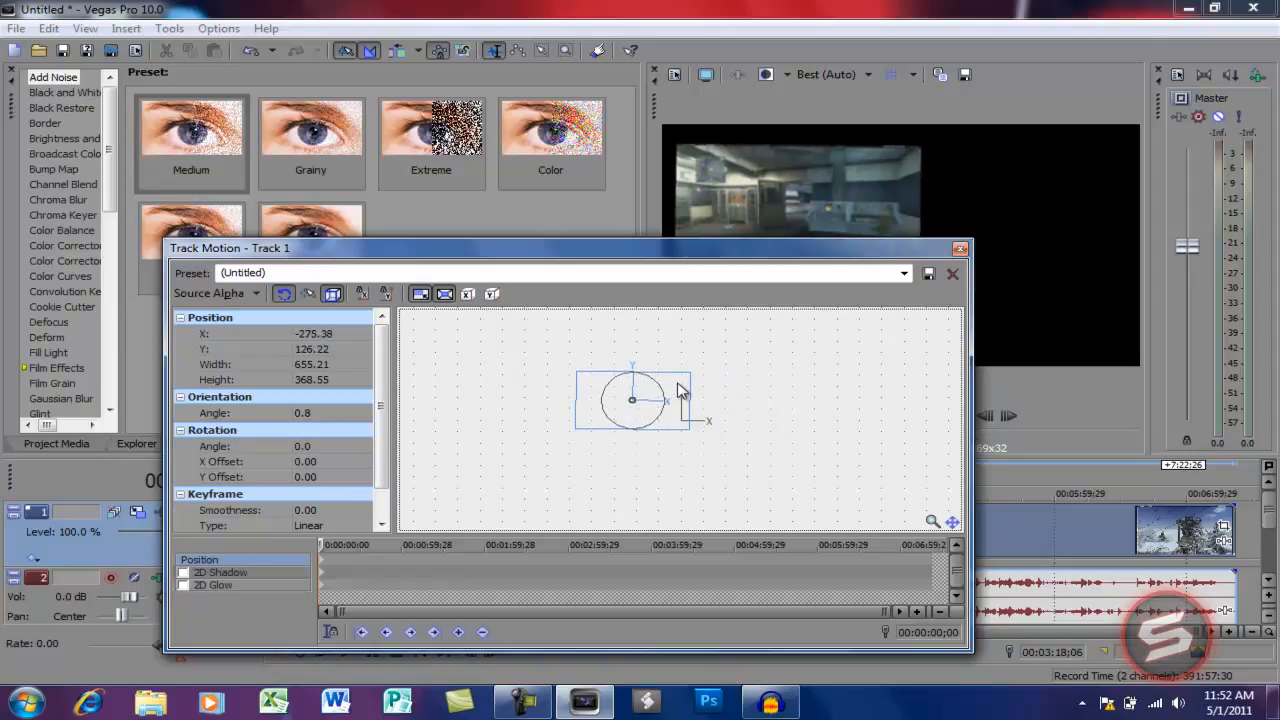
left_click_drag(632, 400, 665, 395)
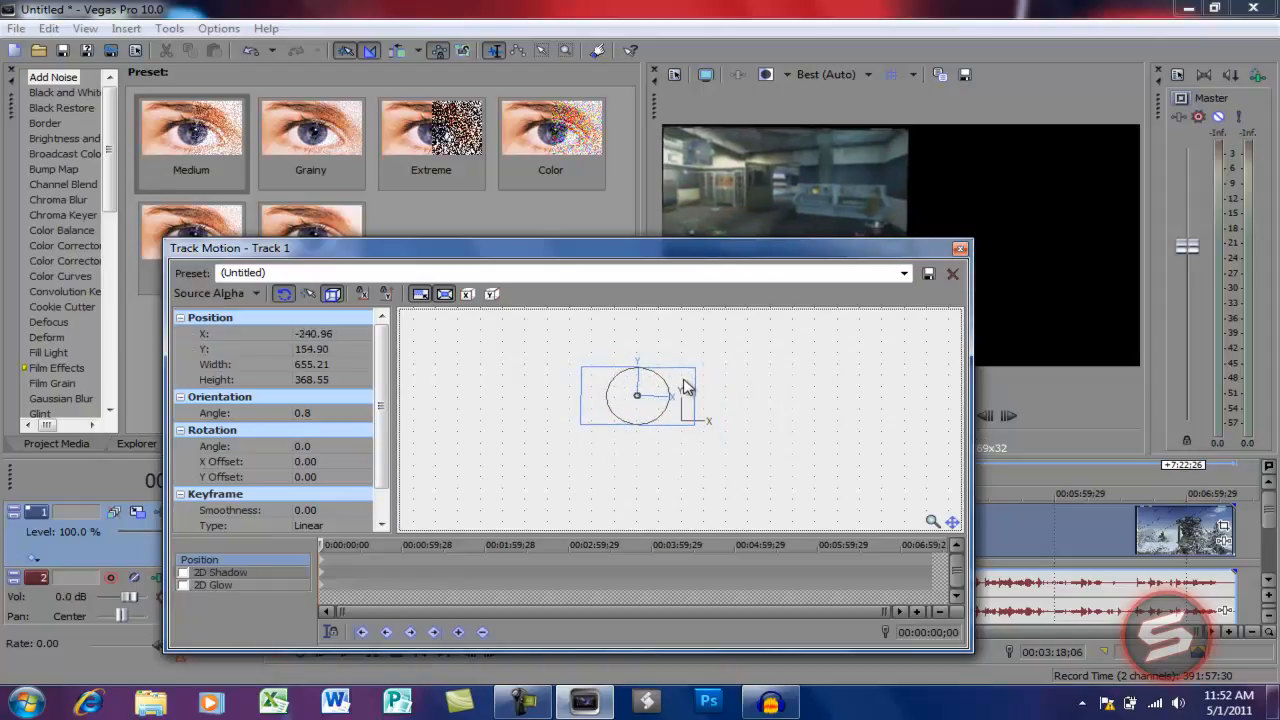
left_click_drag(637, 394, 623, 390)
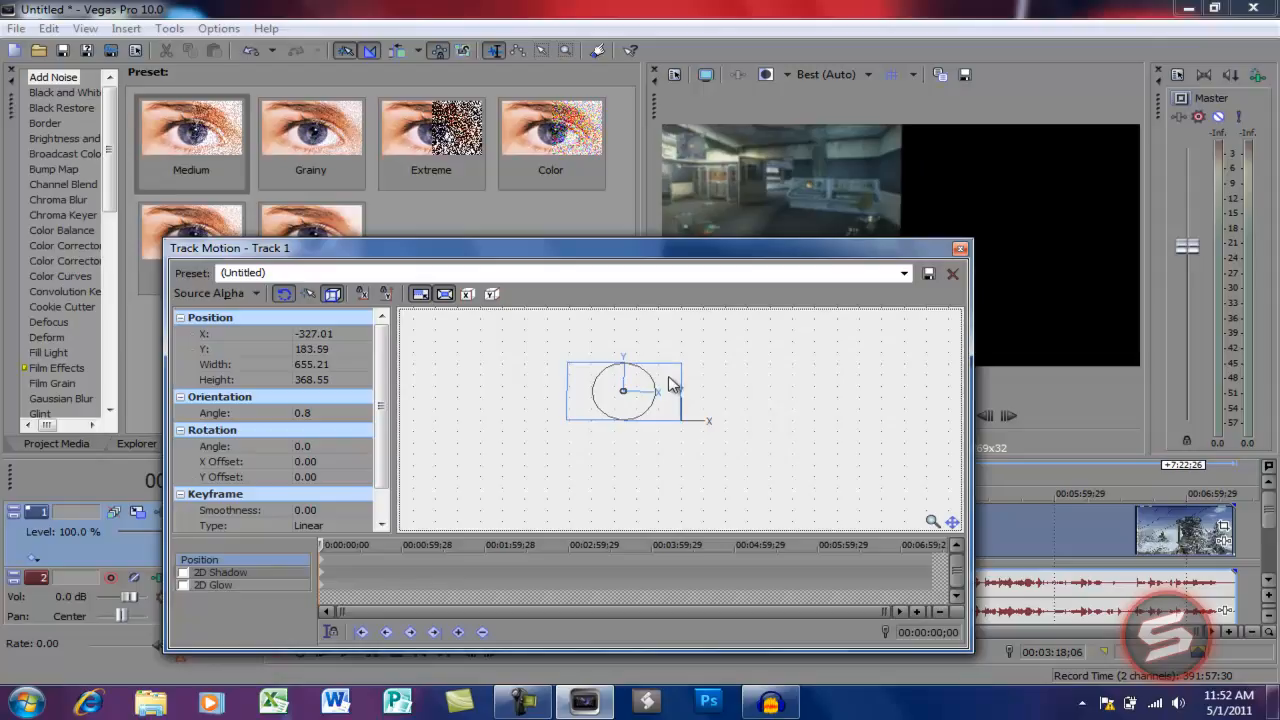
mouse_move(928, 232)
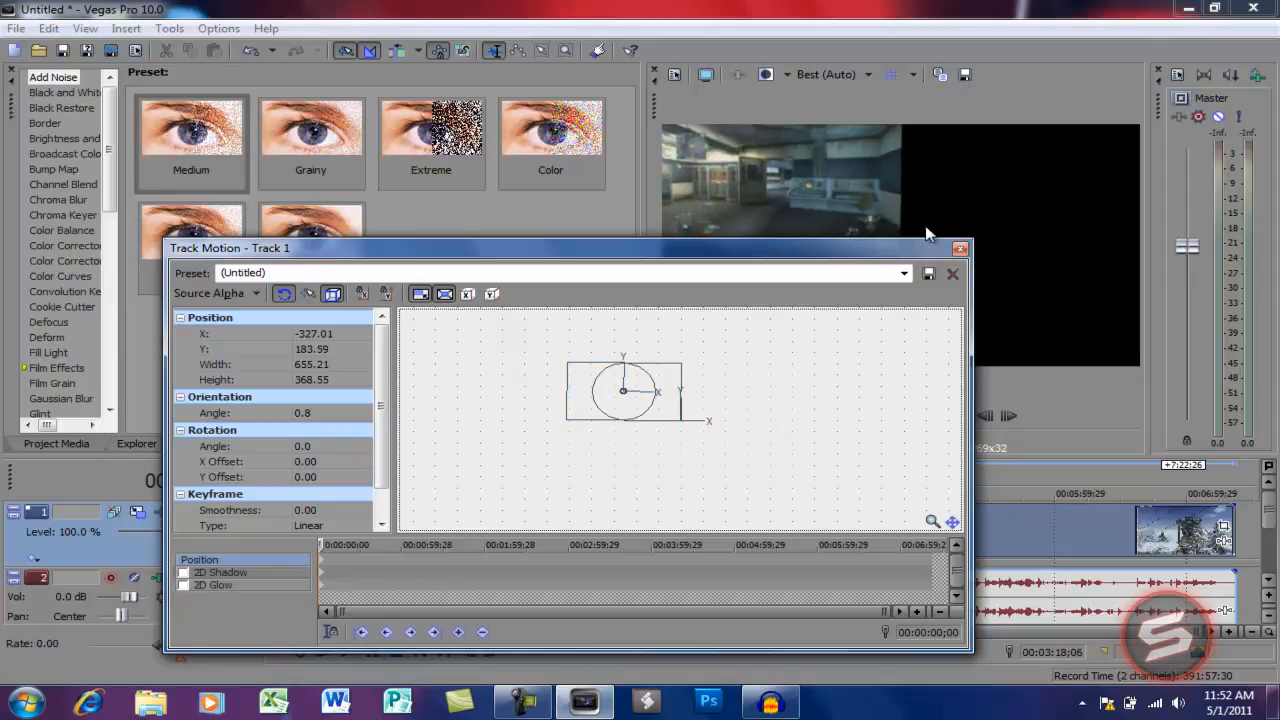
left_click(952, 273)
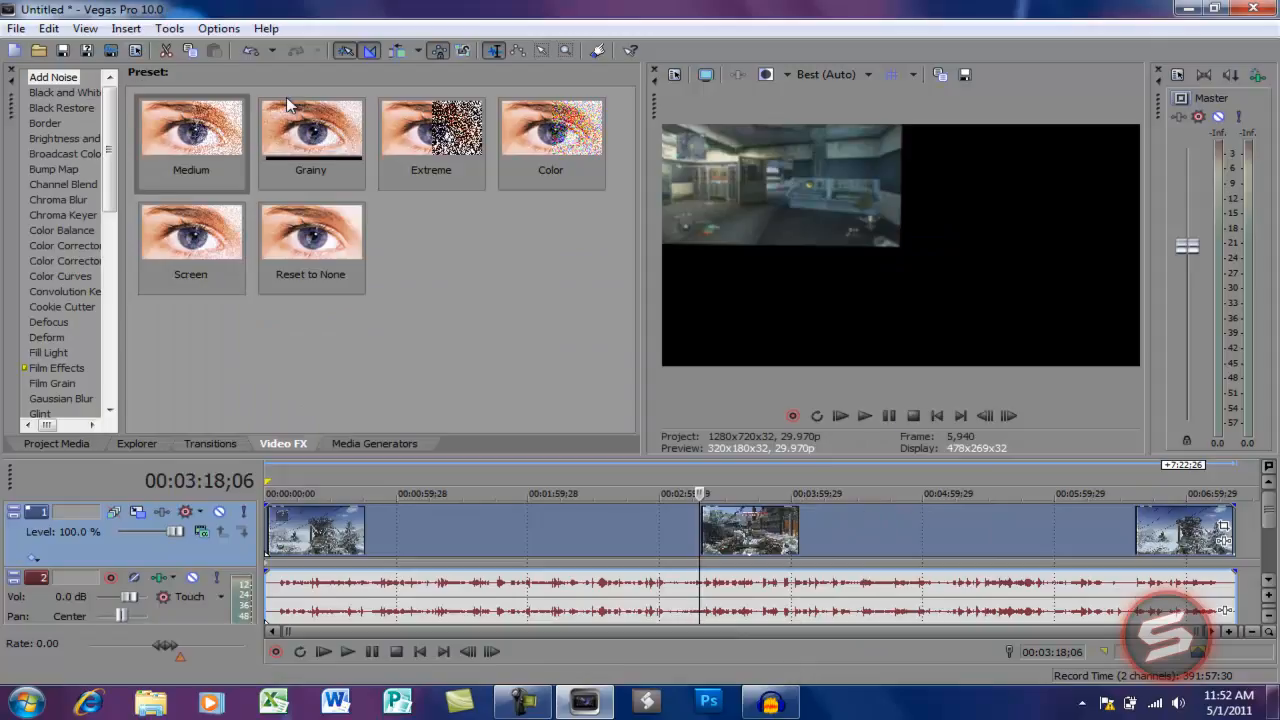
Look through Options, then reopen and close track 1's Track Motion settings
left_click(218, 27)
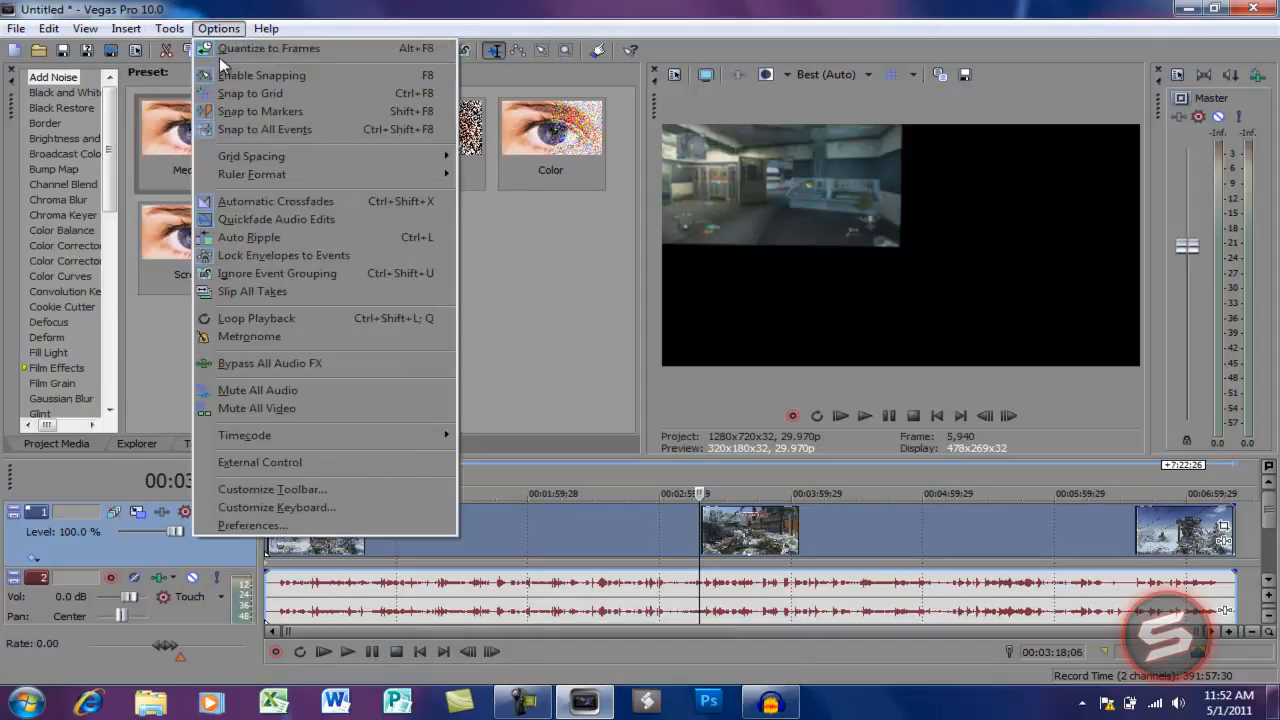
left_click(169, 28)
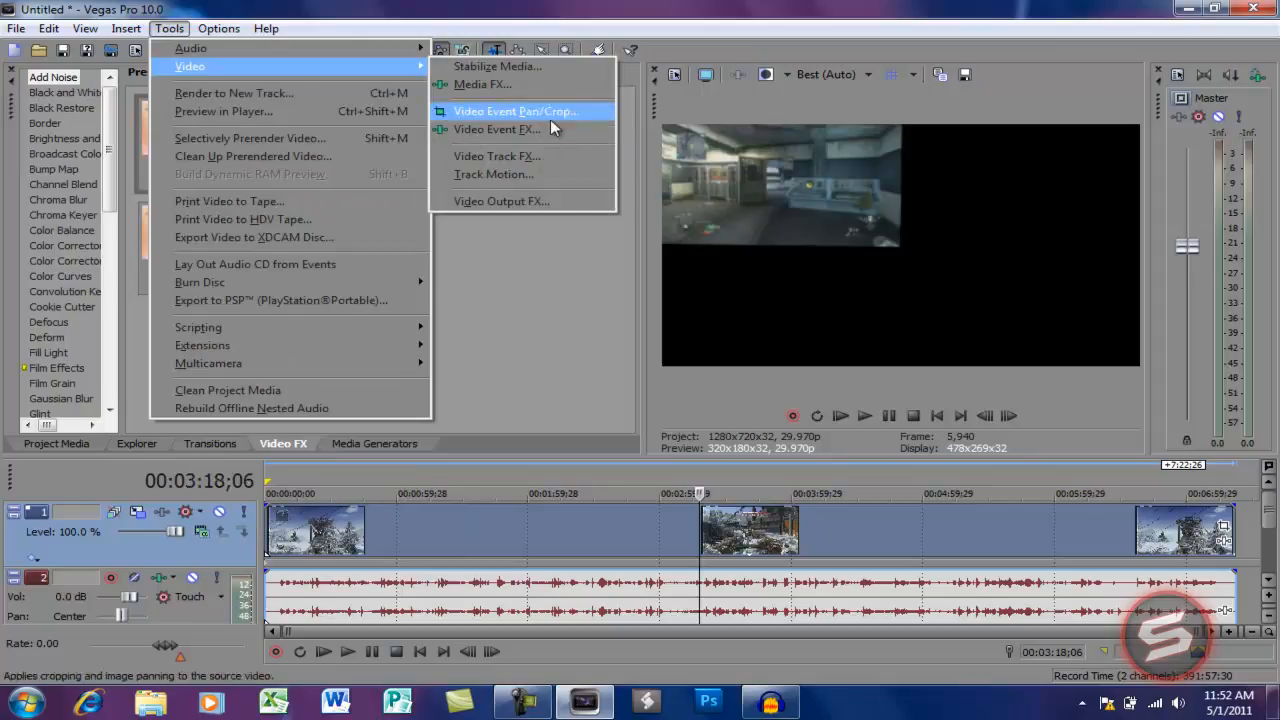
left_click(493, 174)
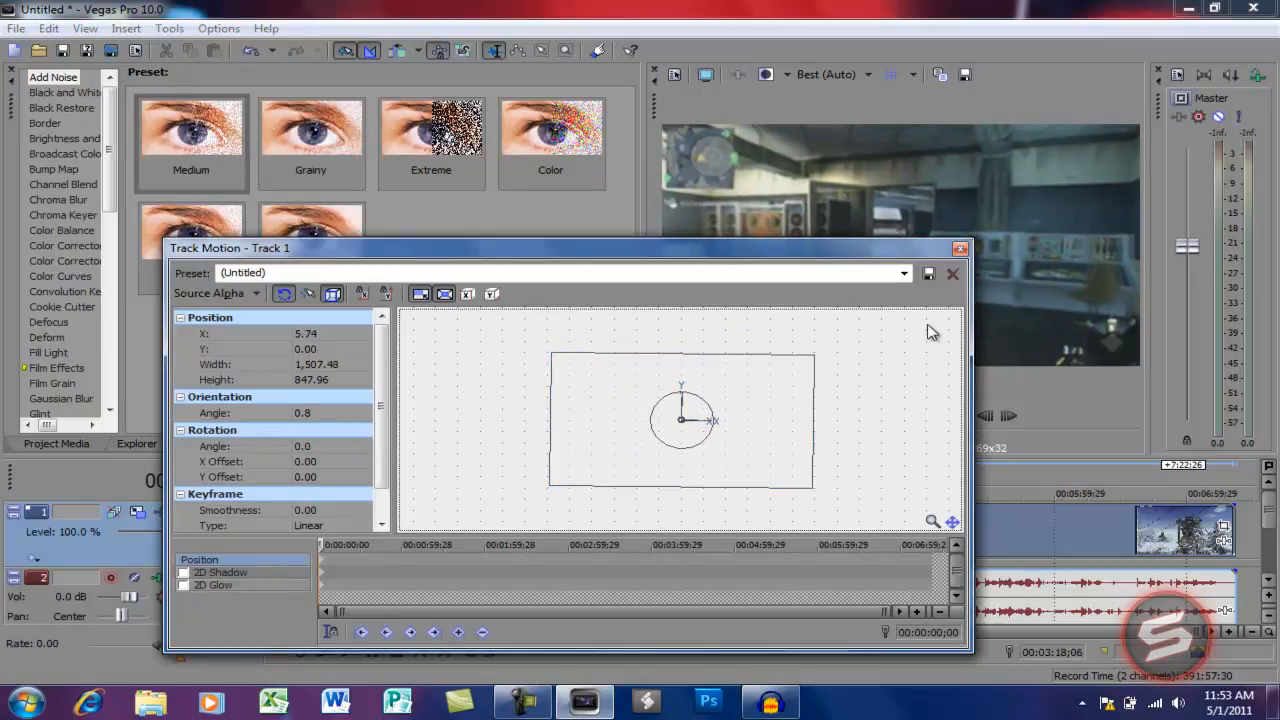
left_click(952, 273)
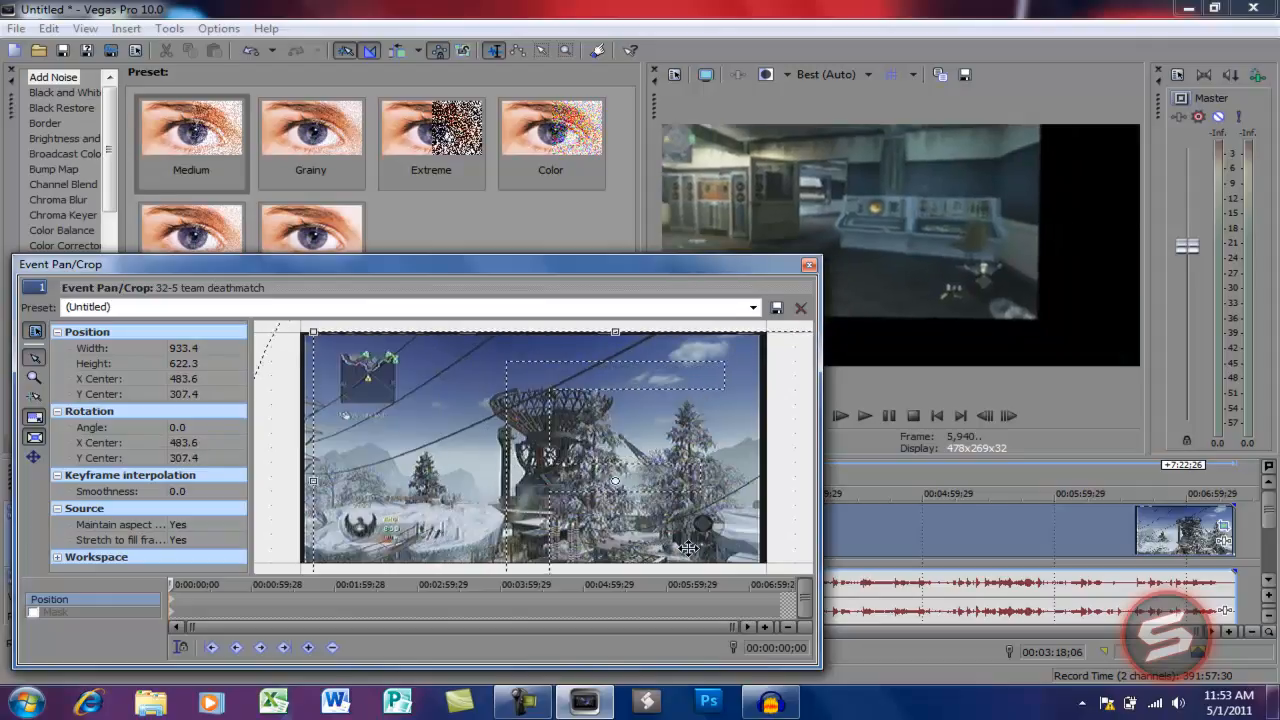
Zoom out the Pan/Crop workspace, then enlarge and reposition the crop box
left_click_drag(615, 481, 598, 490)
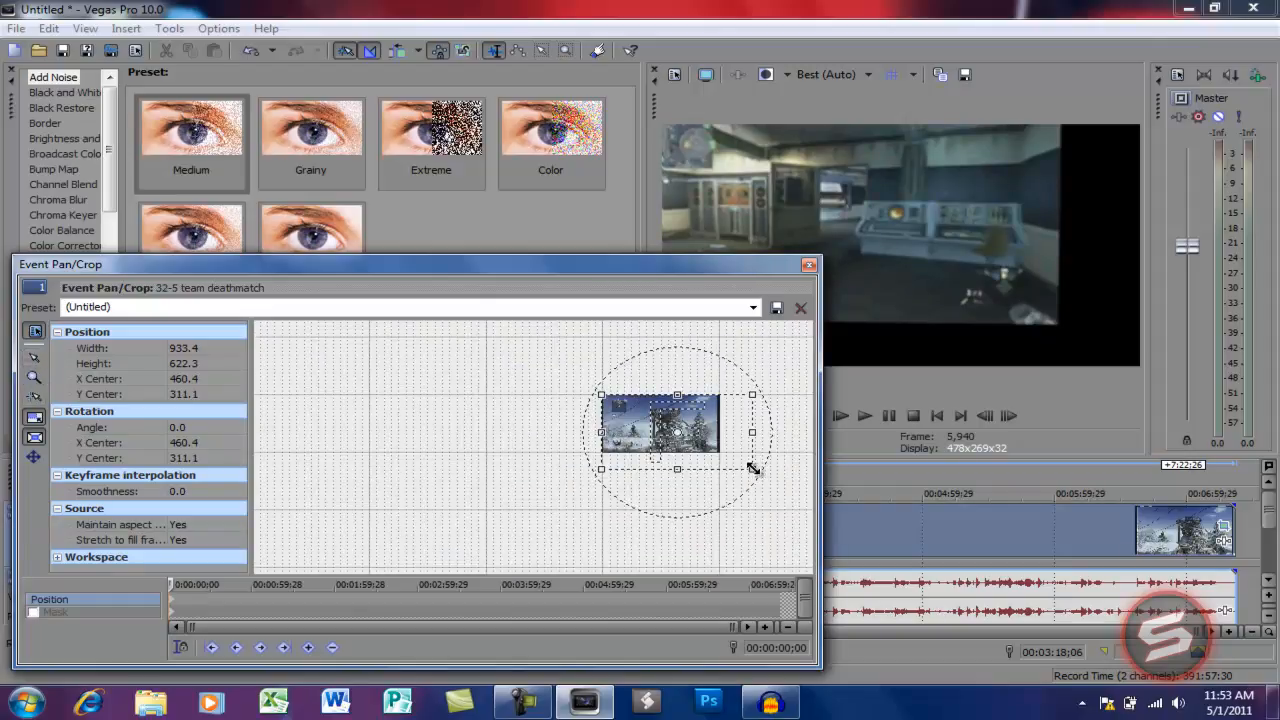
left_click_drag(752, 468, 710, 456)
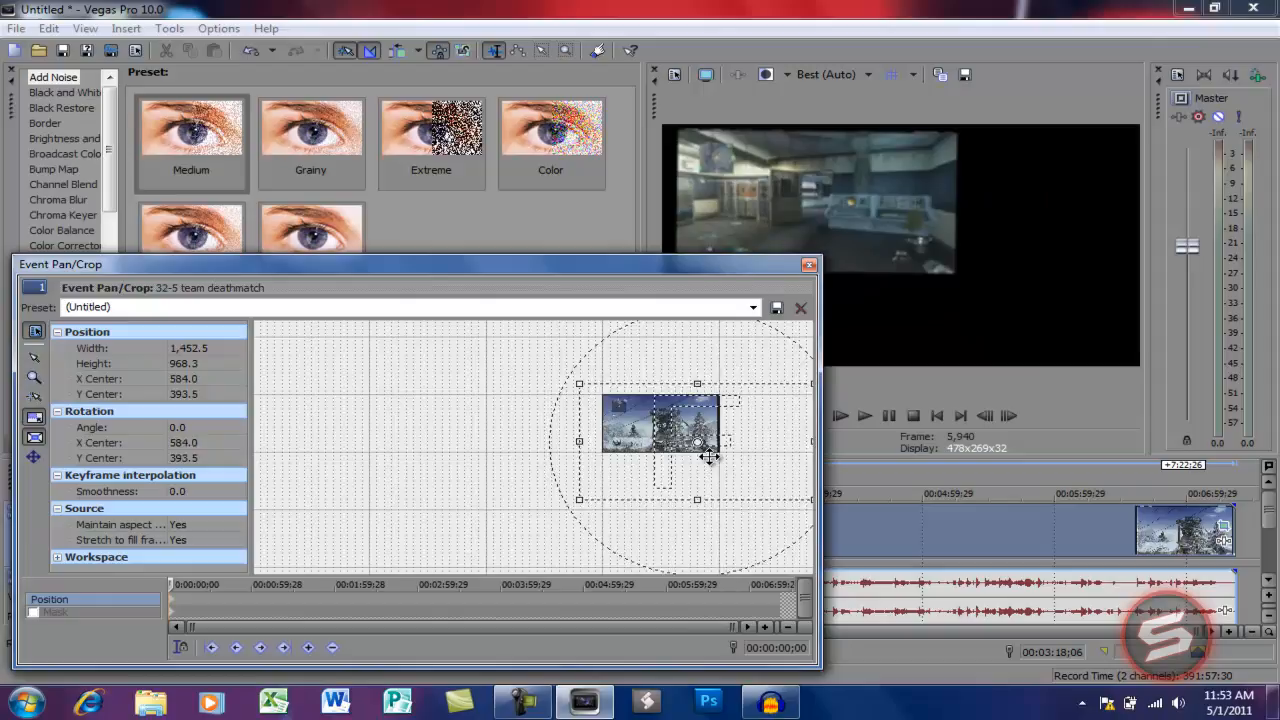
left_click_drag(697, 440, 712, 447)
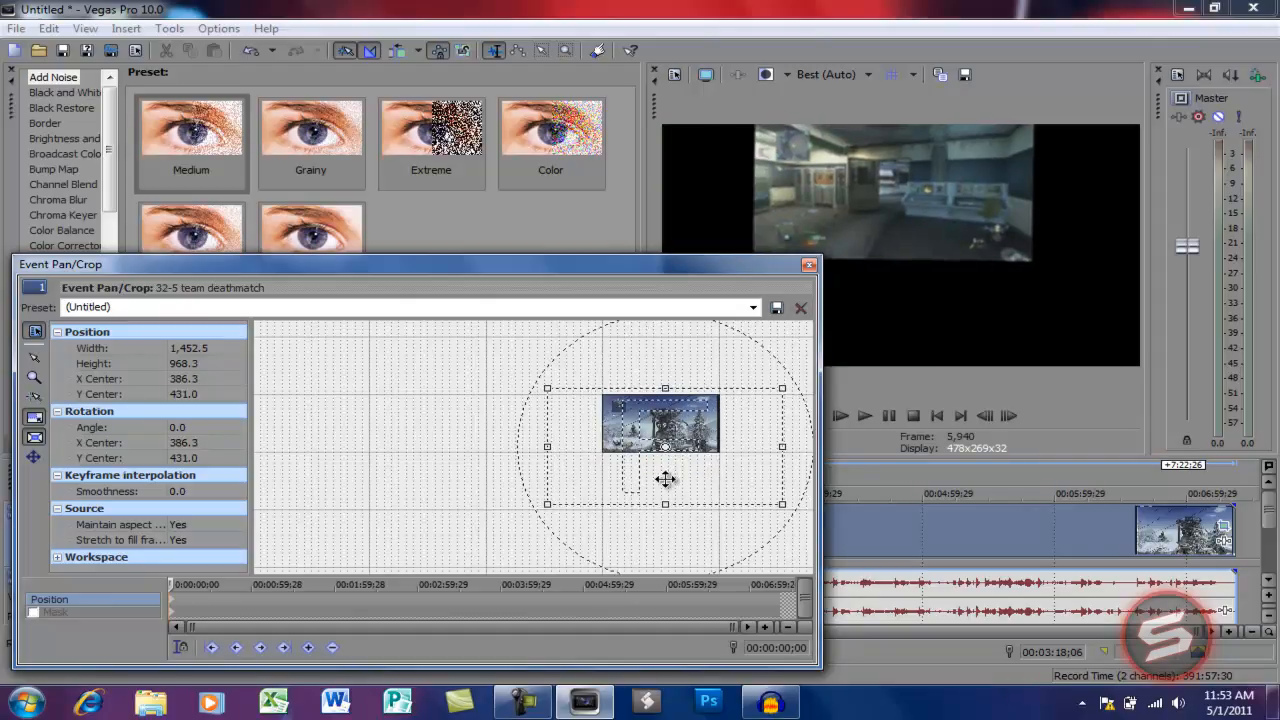
Reset the crop to the (Default) preset and close Event Pan/Crop
left_click(751, 307)
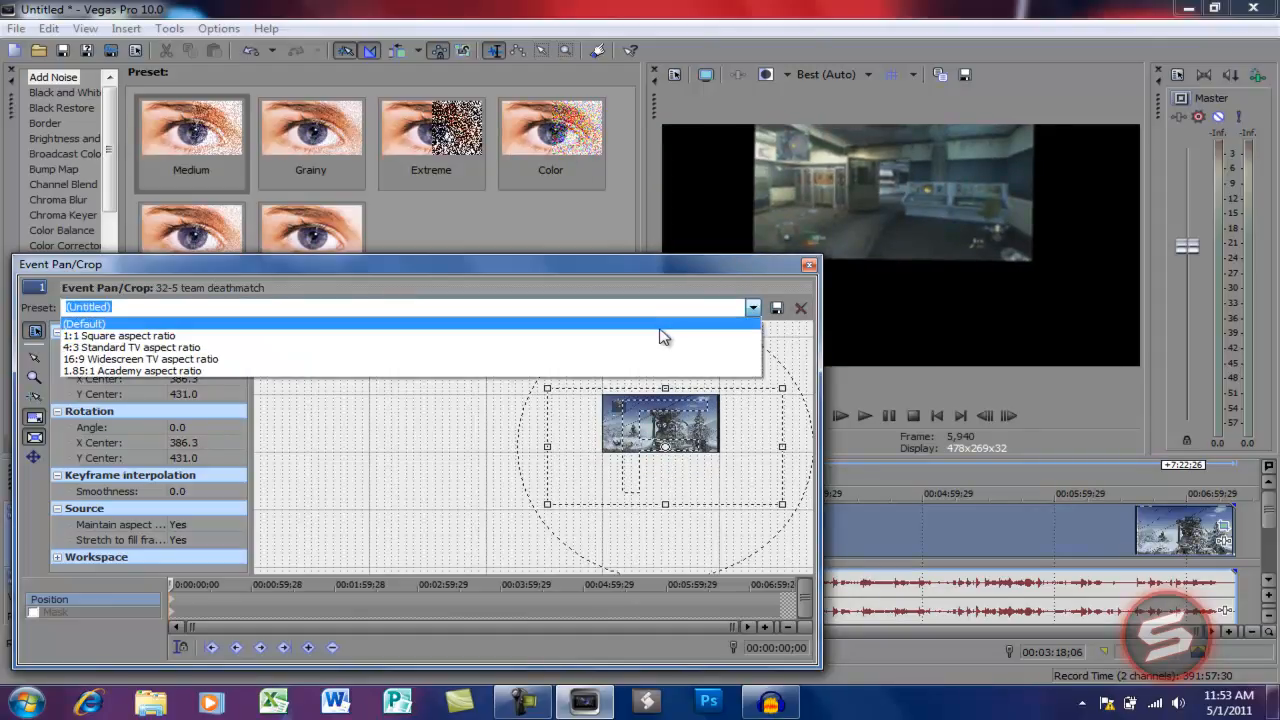
left_click(83, 323)
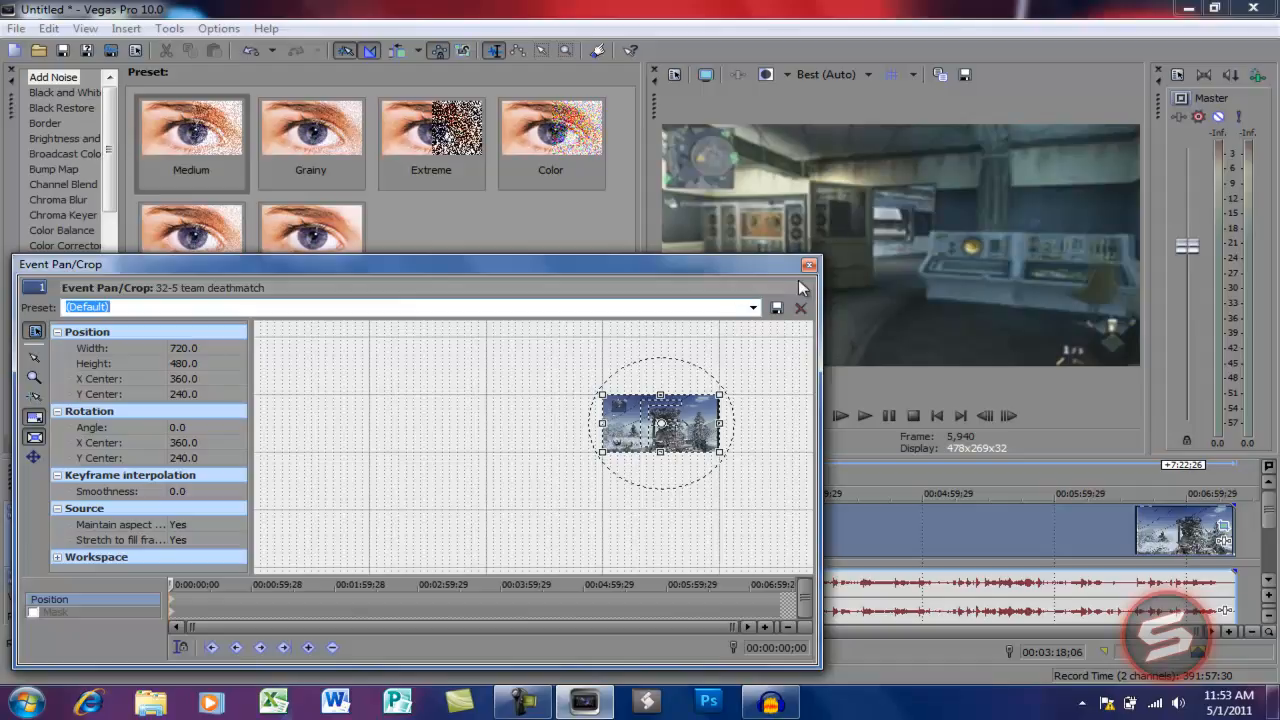
left_click(809, 264)
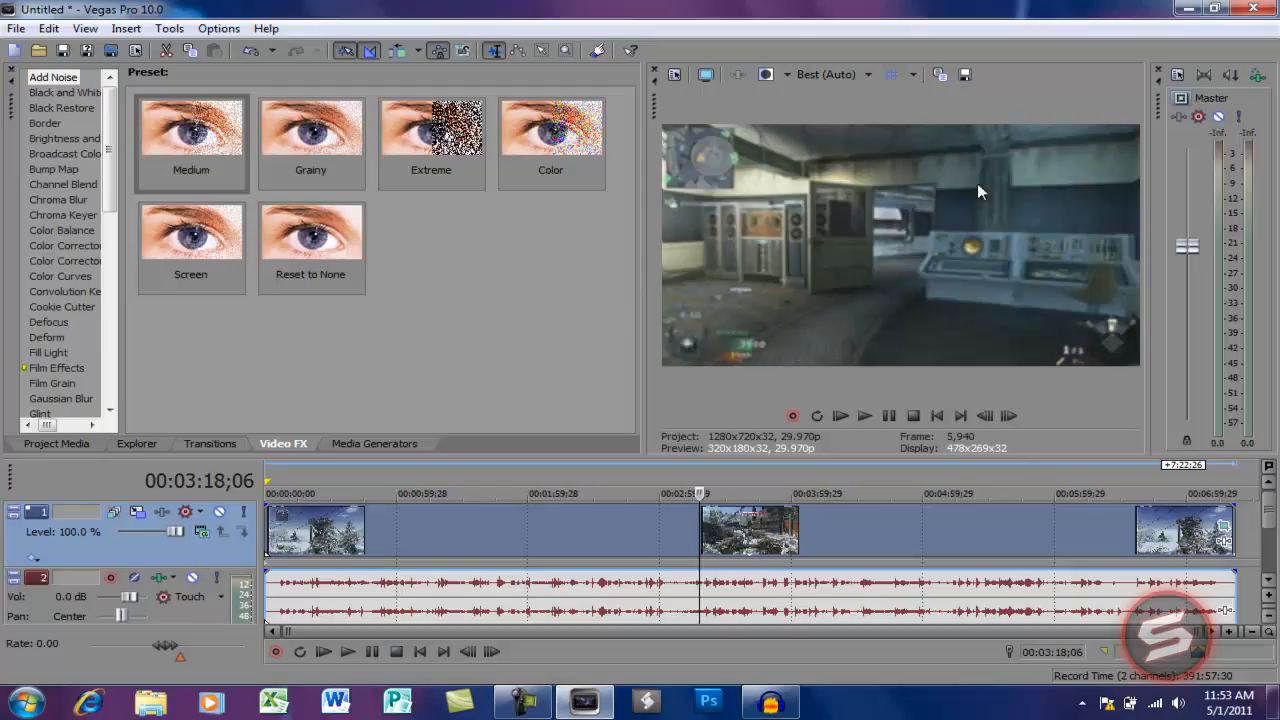
Reopen Track Motion, shrink track 1's picture twice and tuck it into the upper-left corner
left_click(169, 28)
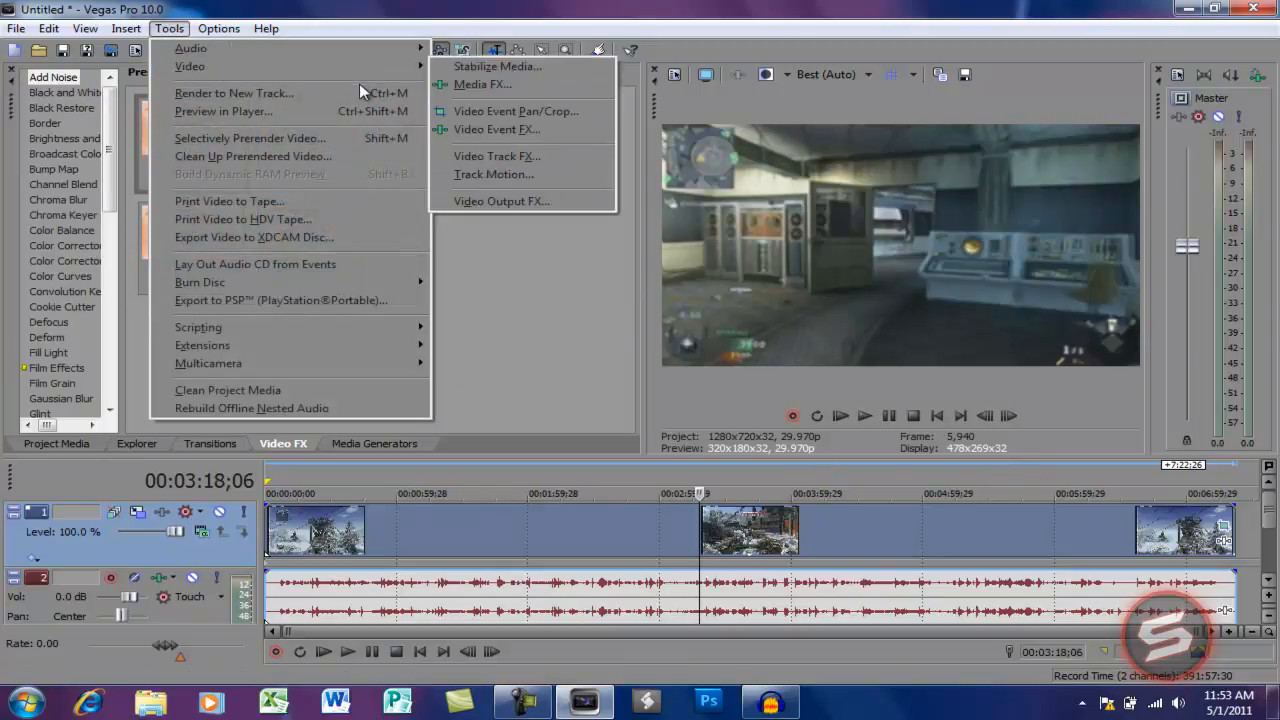
left_click(493, 174)
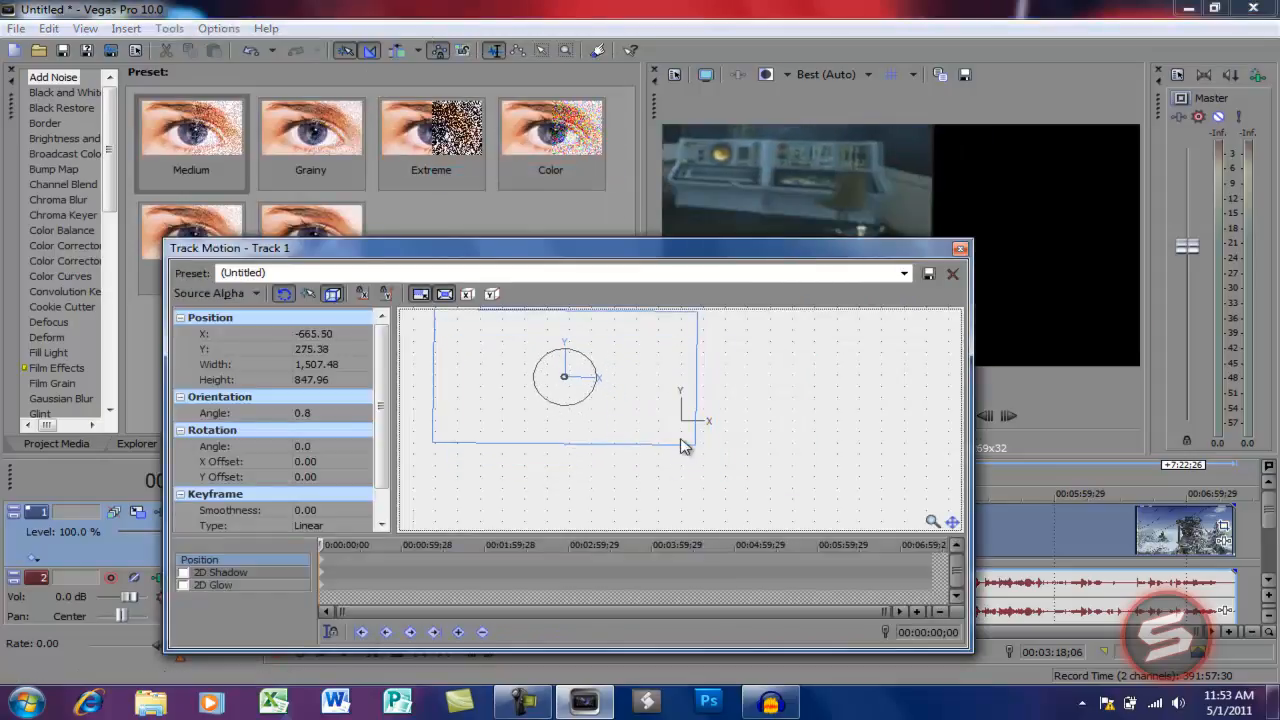
left_click_drag(685, 447, 640, 417)
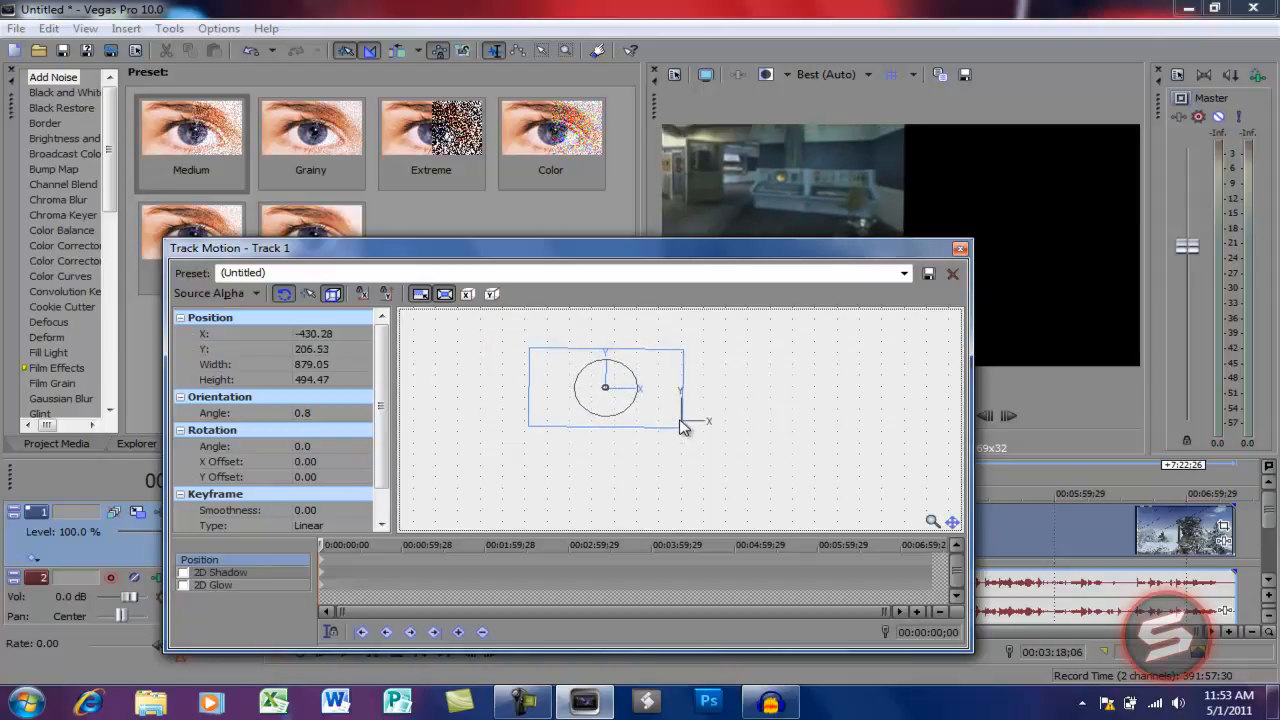
left_click_drag(683, 427, 648, 405)
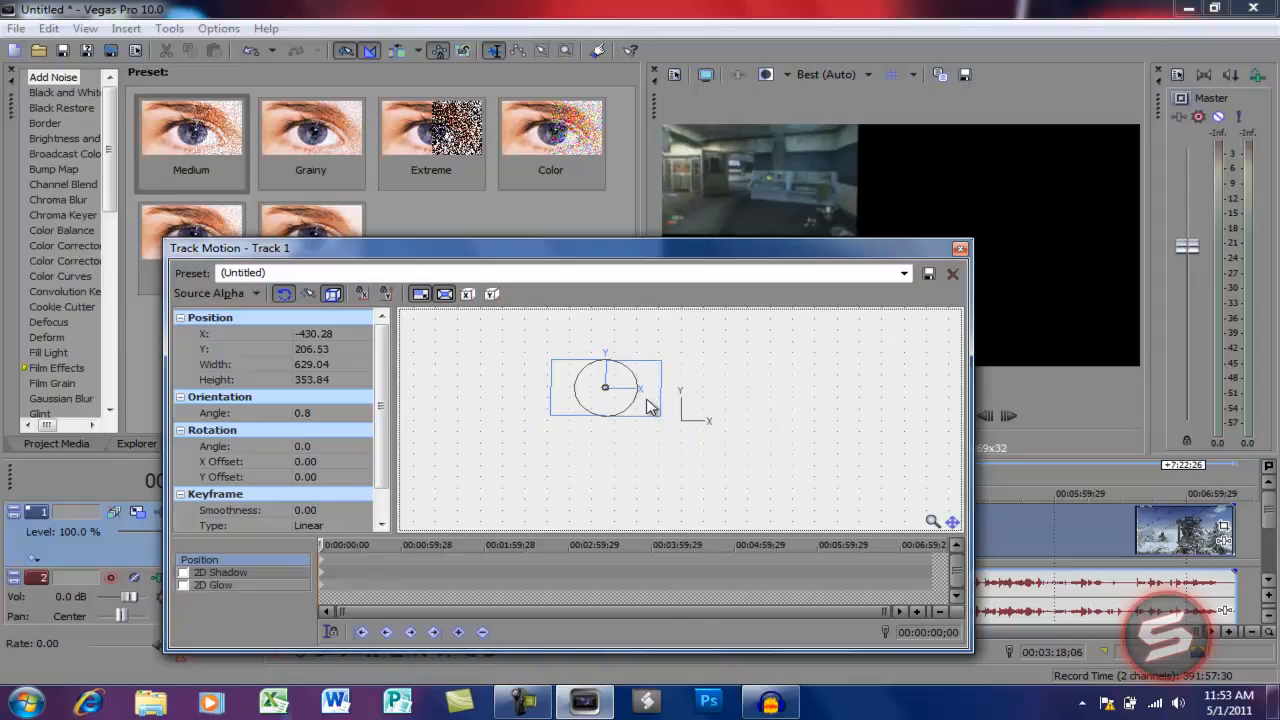
left_click_drag(605, 387, 627, 392)
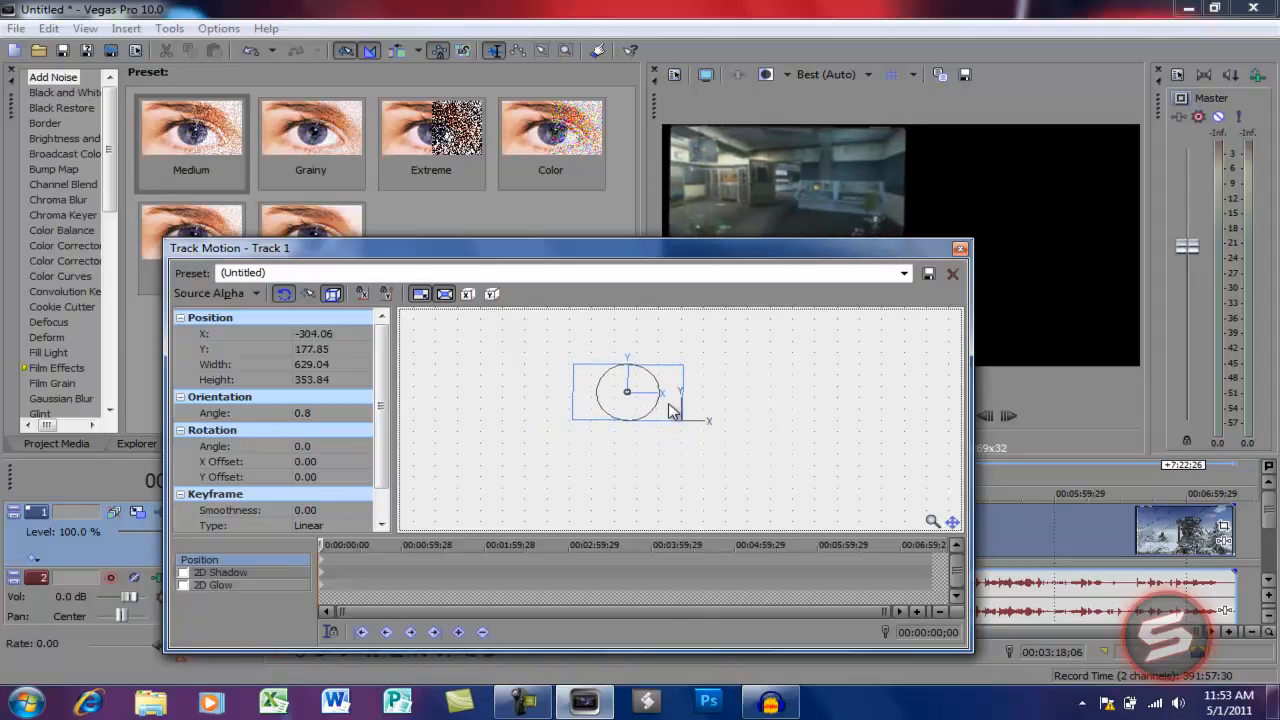
left_click_drag(670, 410, 630, 405)
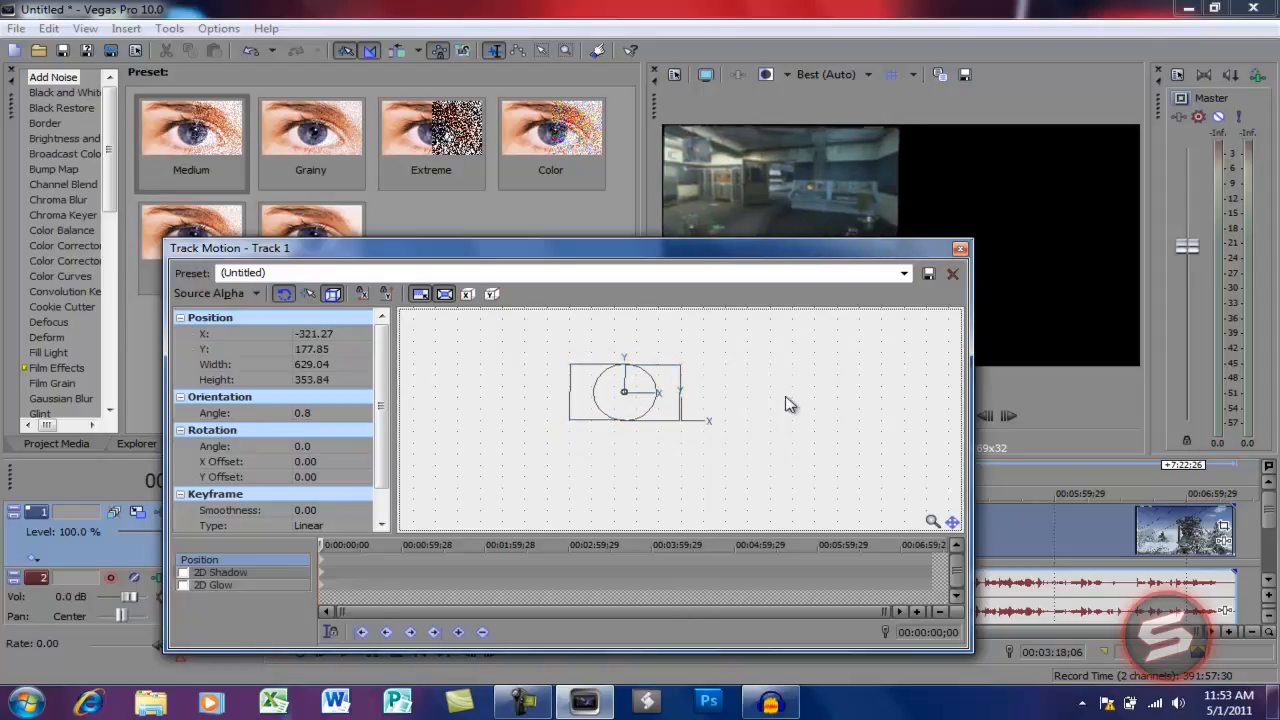
left_click(952, 273)
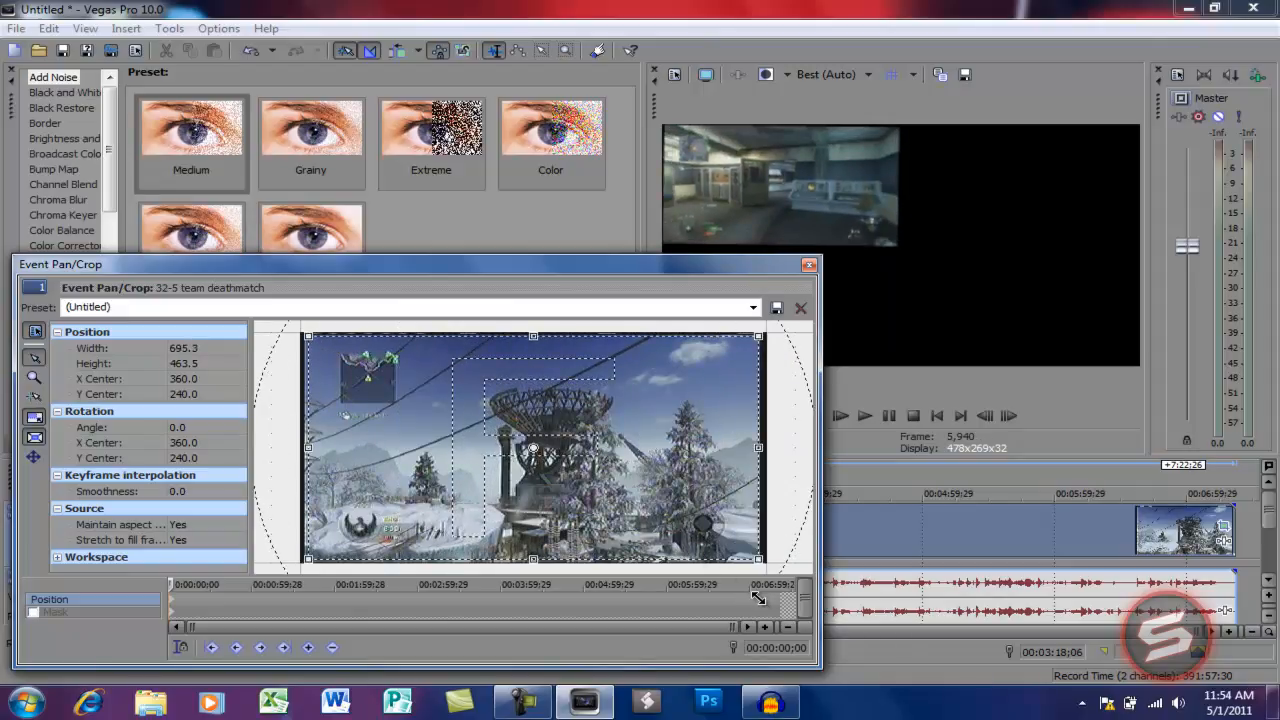
Close Event Pan/Crop, leaving the slightly zoomed picture in the upper-left corner
left_click(800, 307)
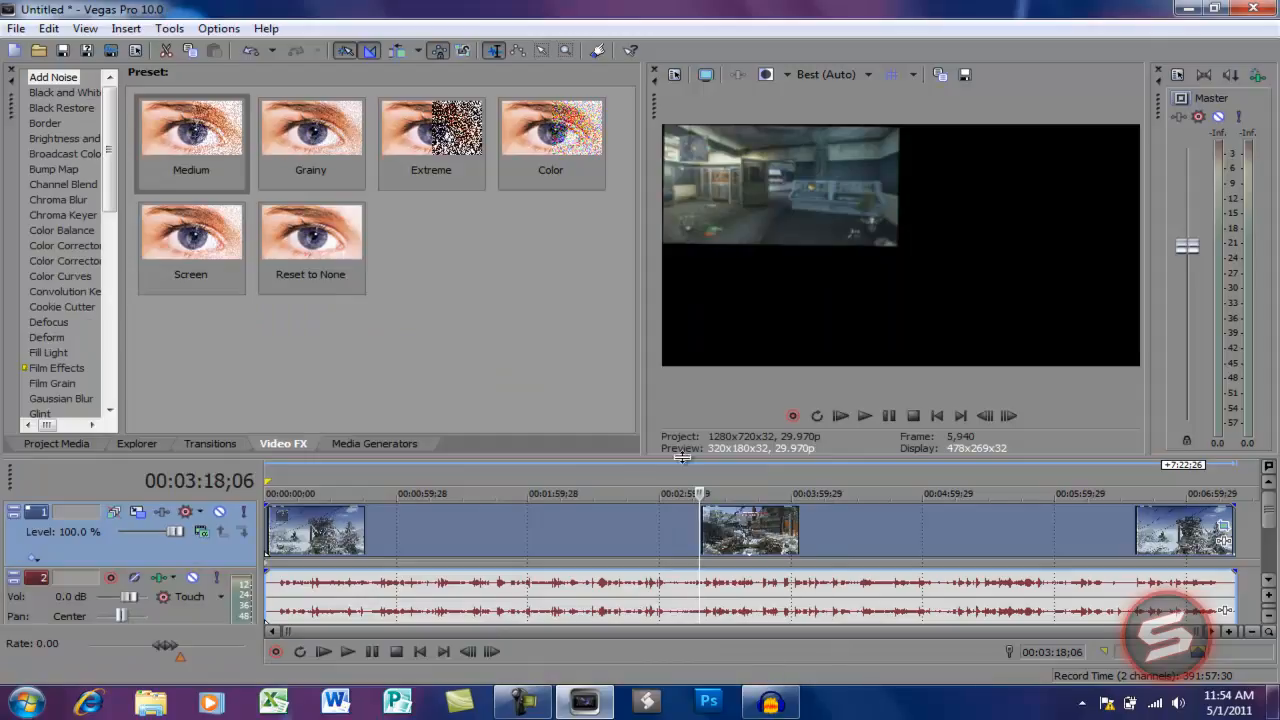
mouse_move(693, 540)
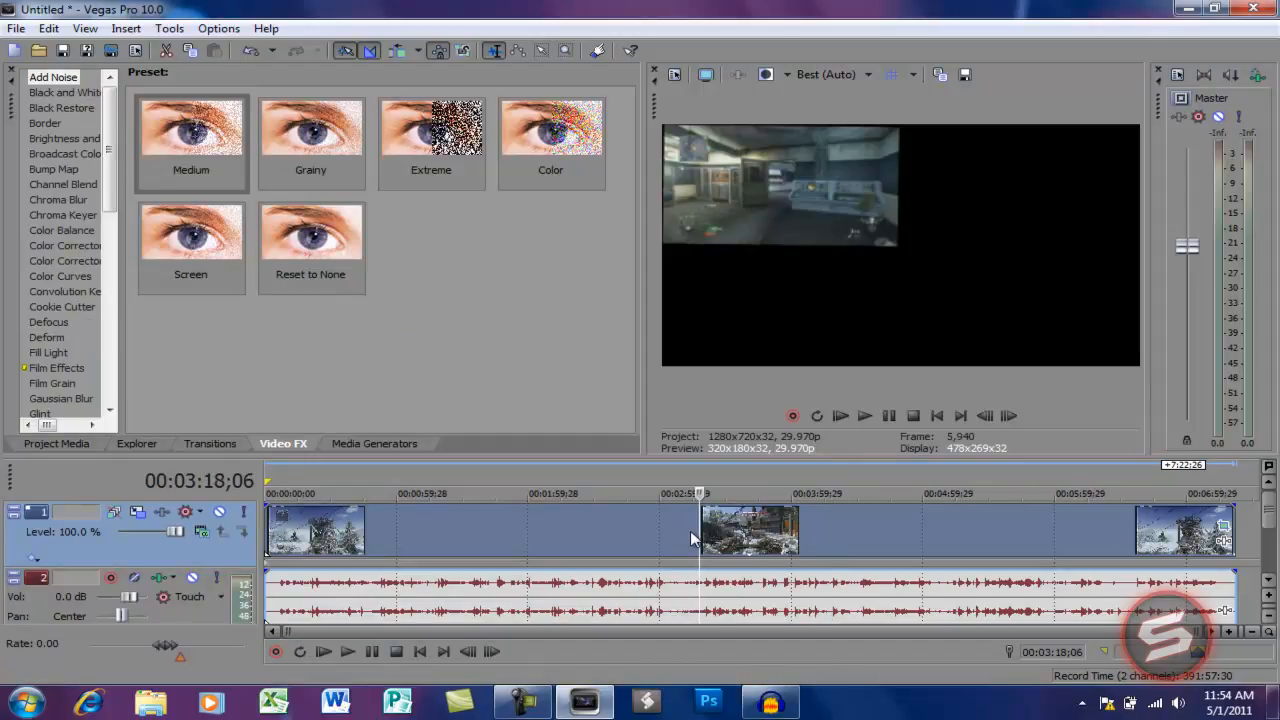
mouse_move(790, 543)
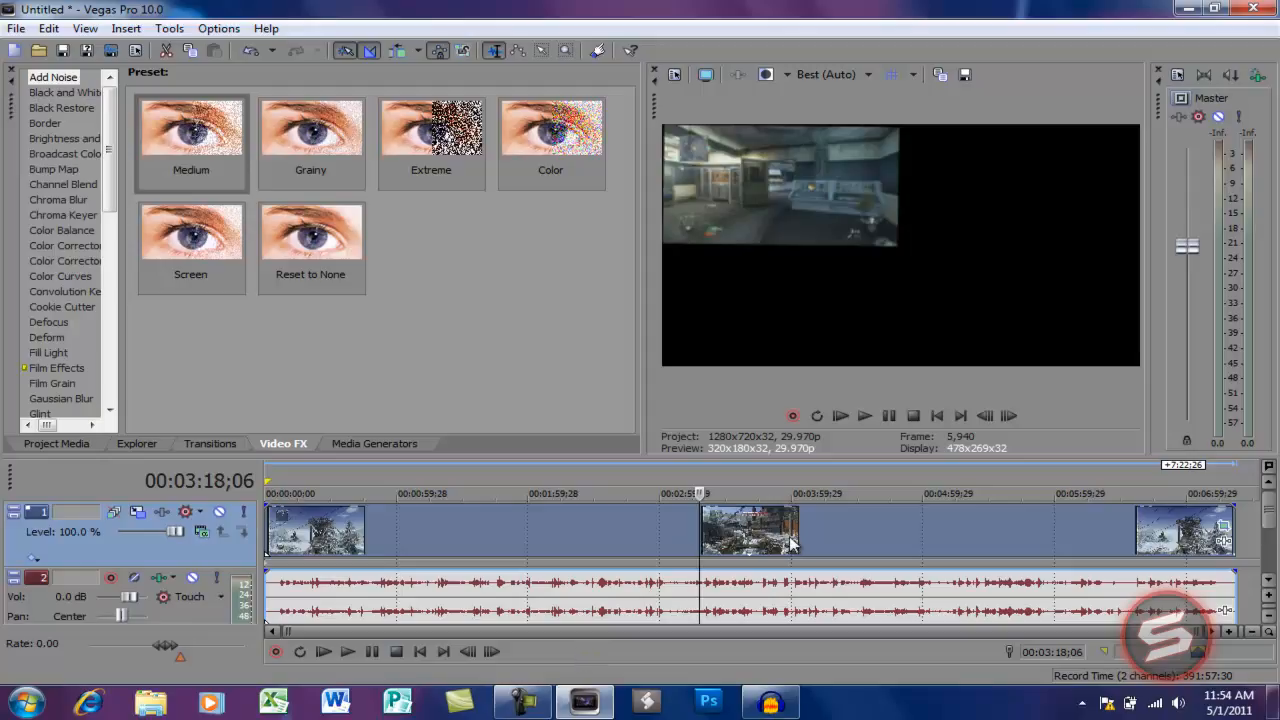